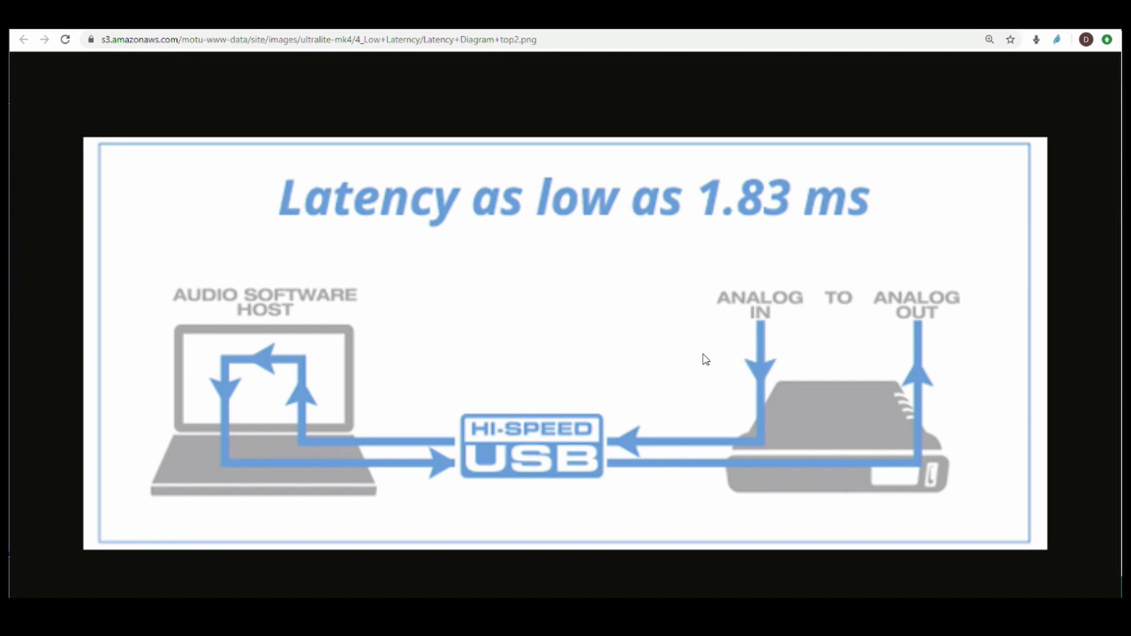
mouse_move(525, 376)
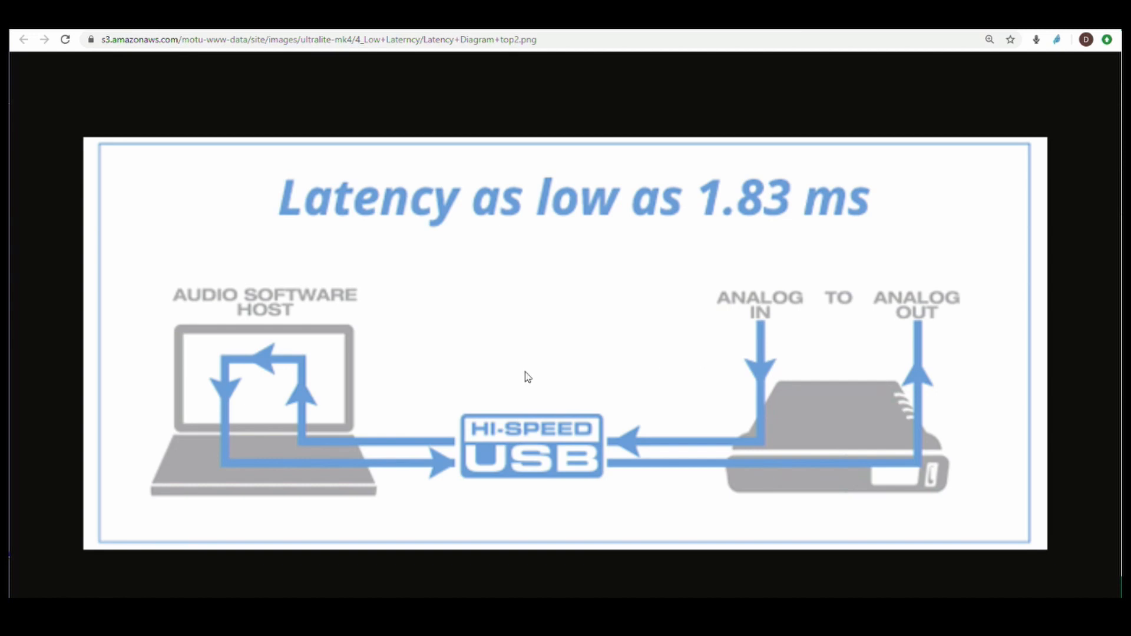
mouse_move(274, 367)
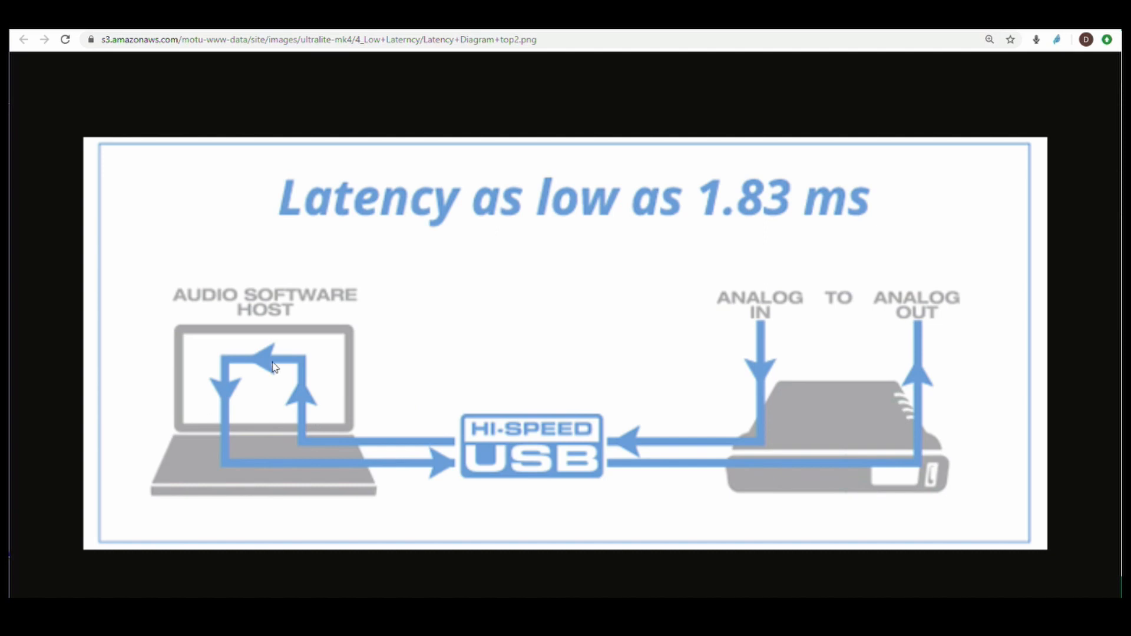
mouse_move(225, 373)
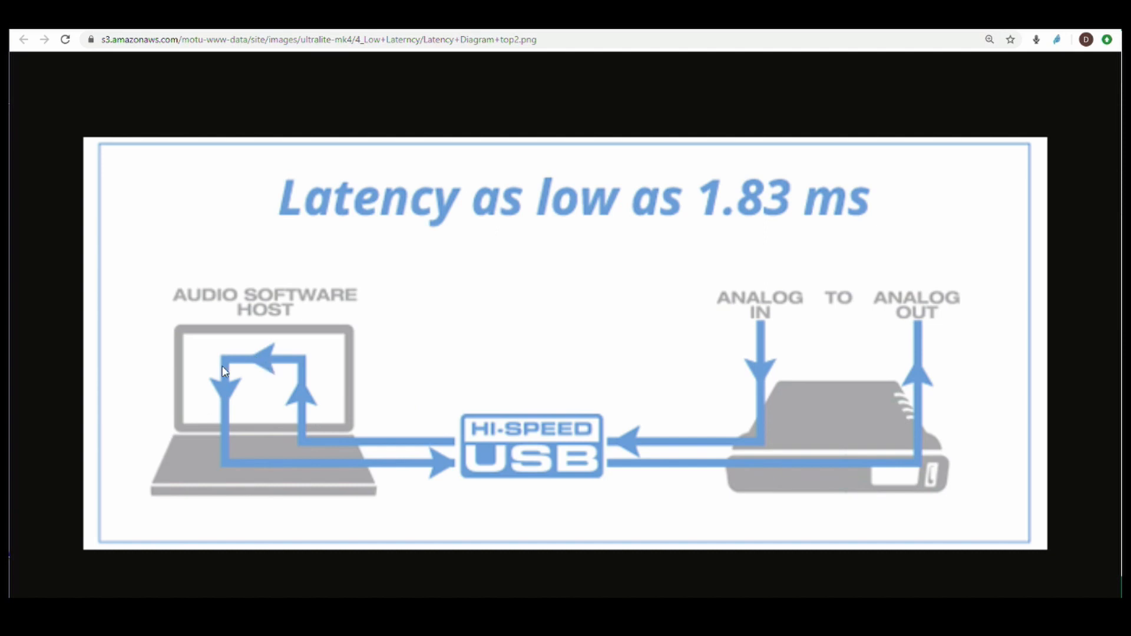
mouse_move(728, 479)
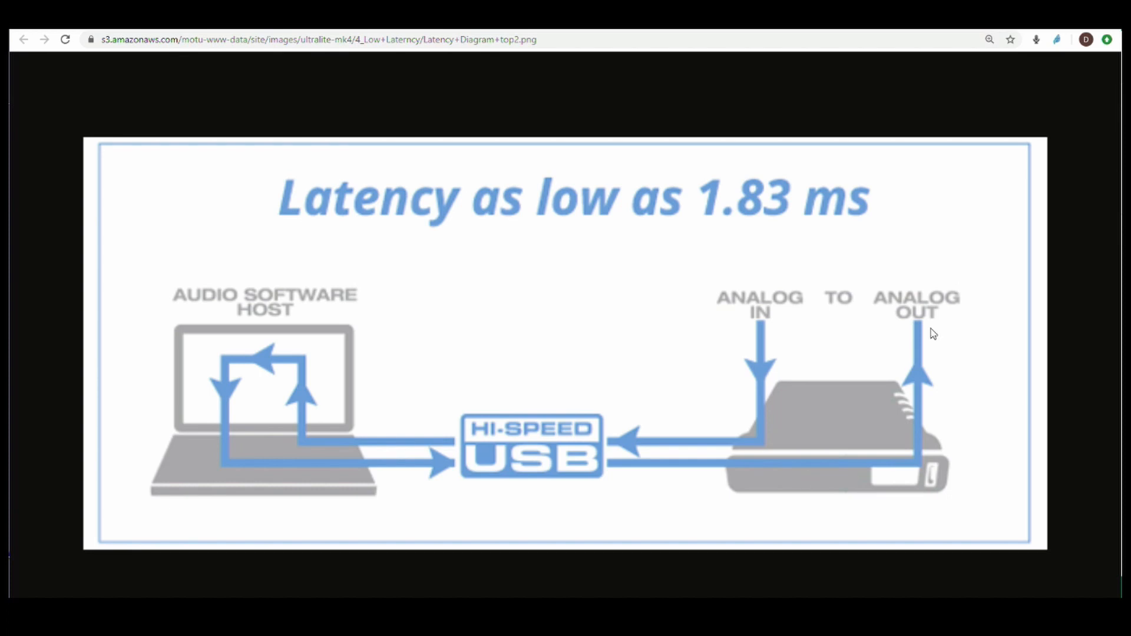
mouse_move(867, 185)
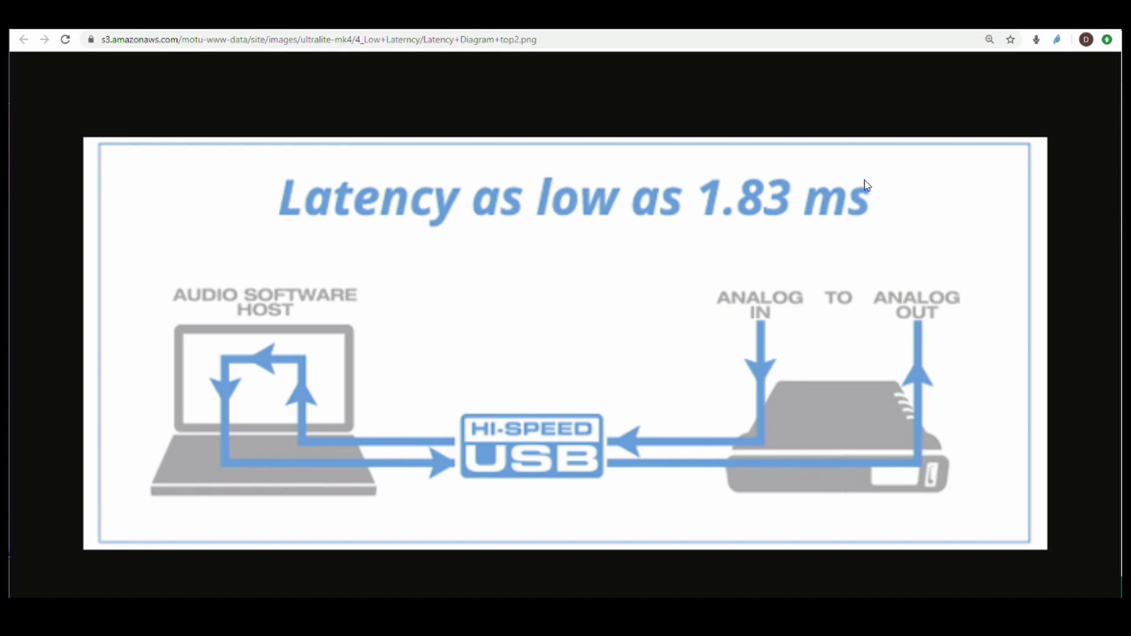
mouse_move(824, 201)
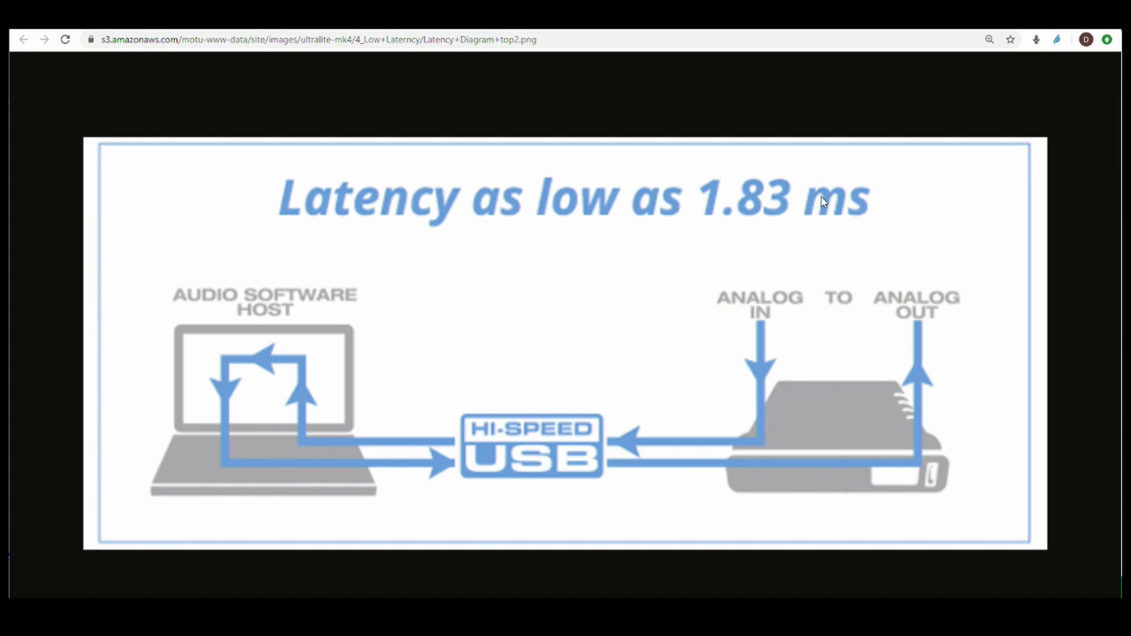
mouse_move(698, 444)
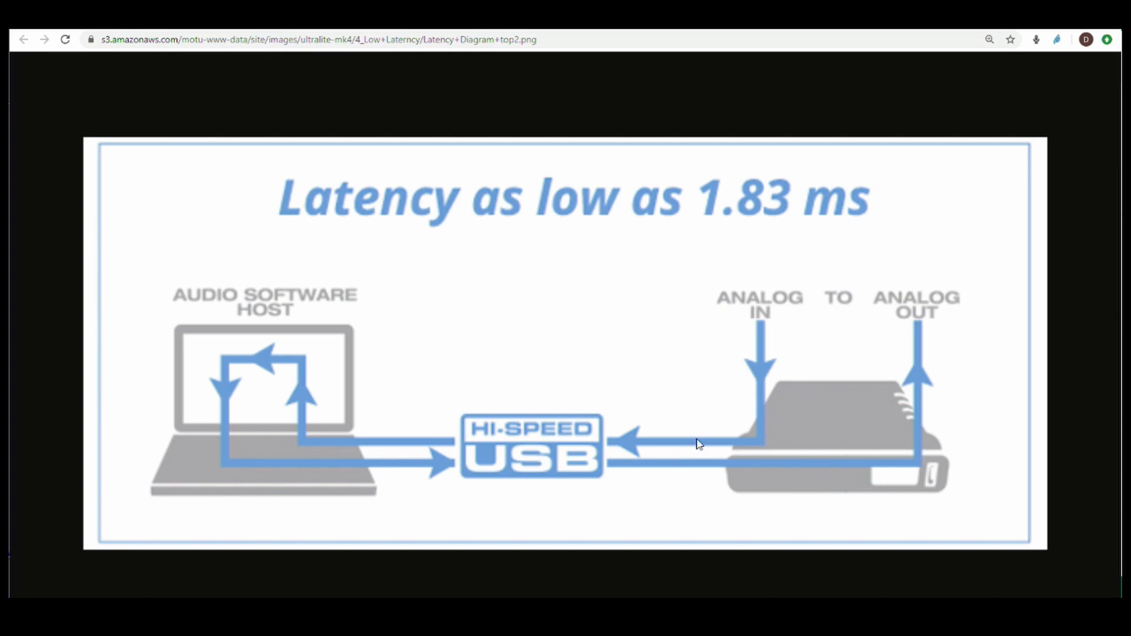
mouse_move(523, 447)
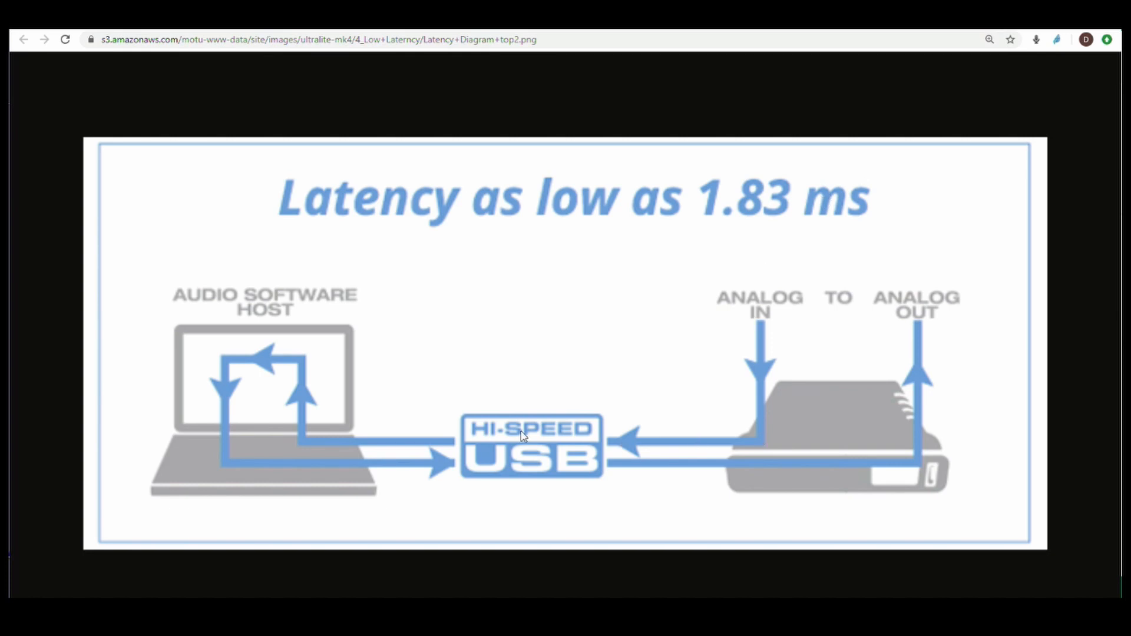
mouse_move(299, 373)
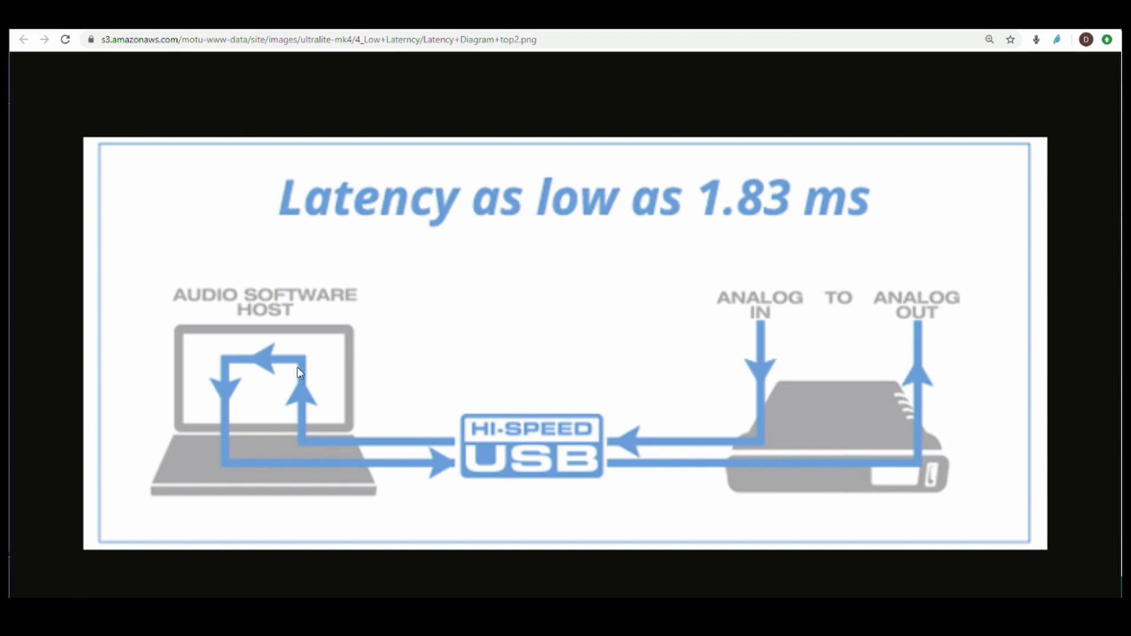
mouse_move(286, 370)
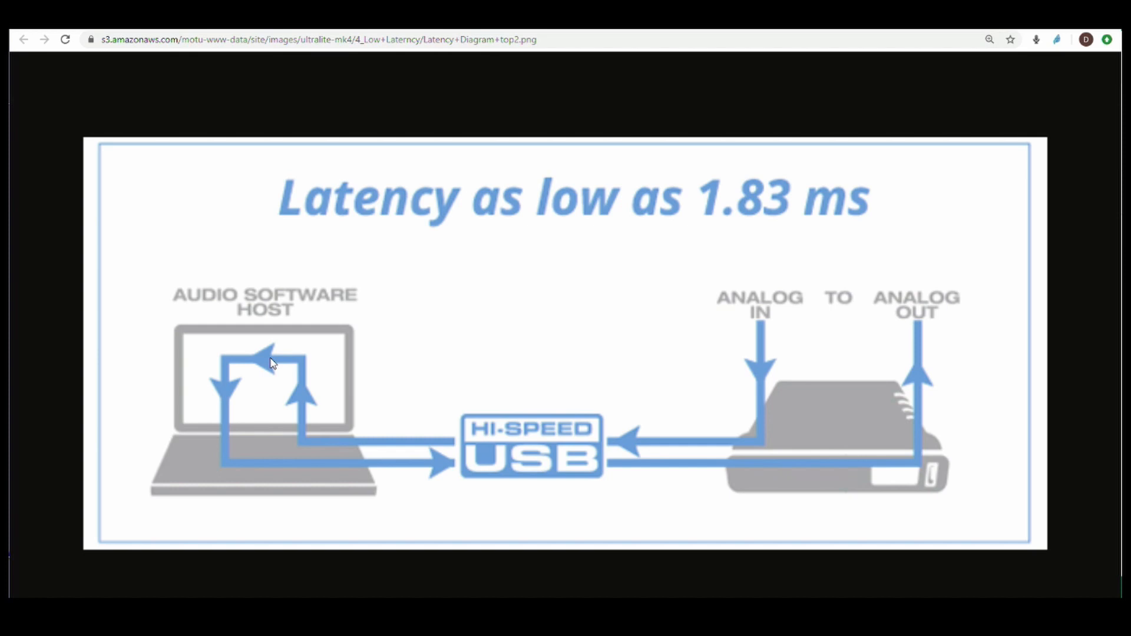
mouse_move(280, 364)
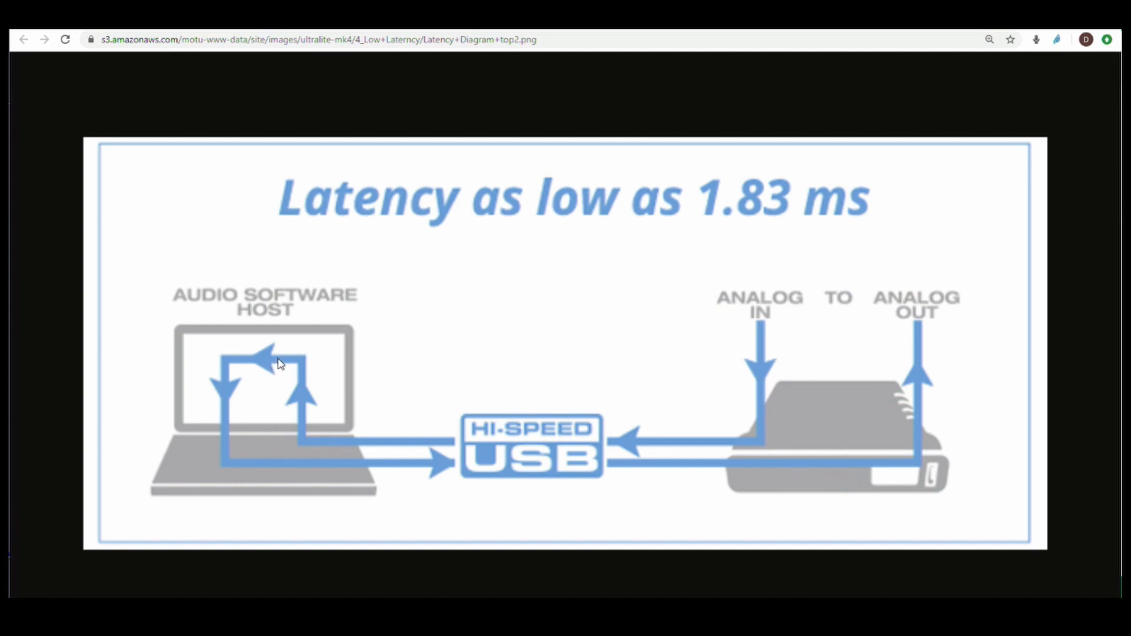
mouse_move(222, 368)
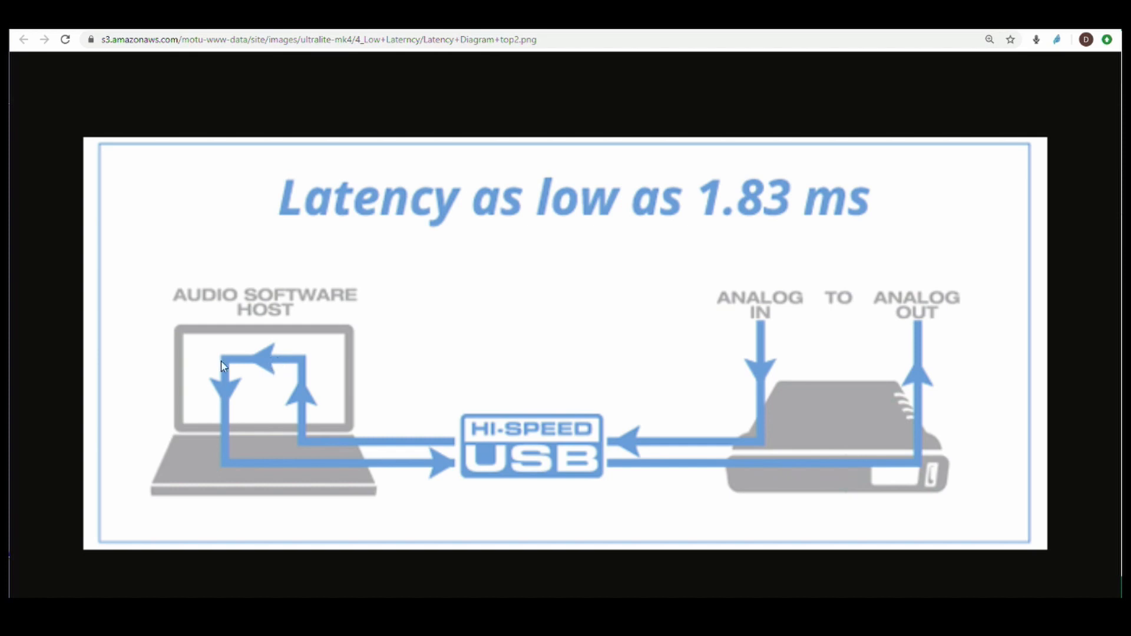
mouse_move(219, 376)
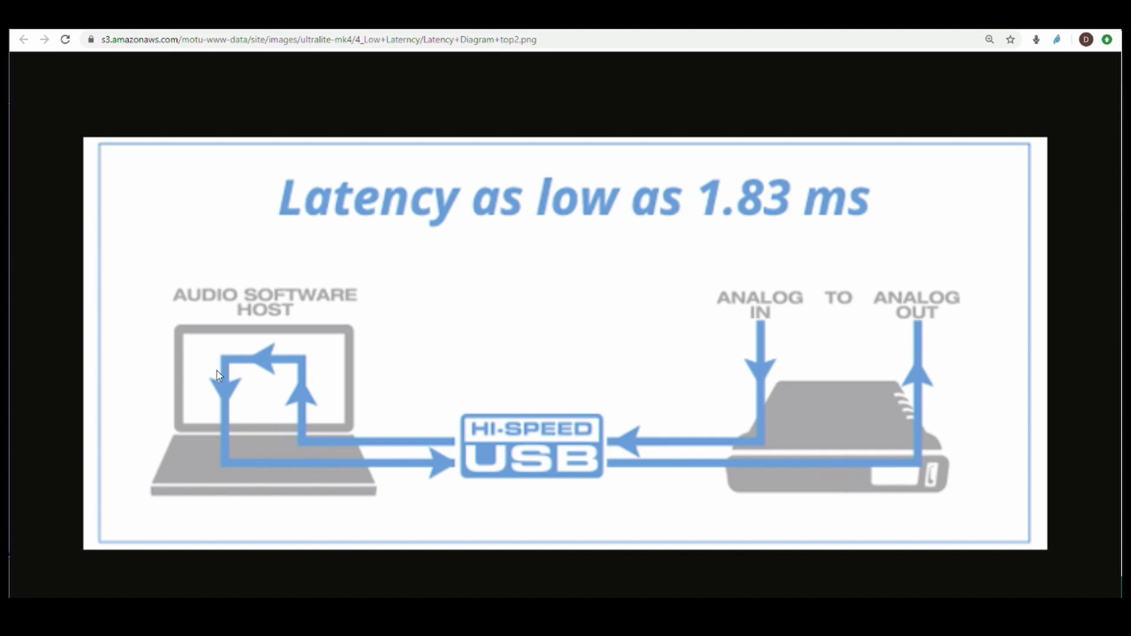
mouse_move(341, 471)
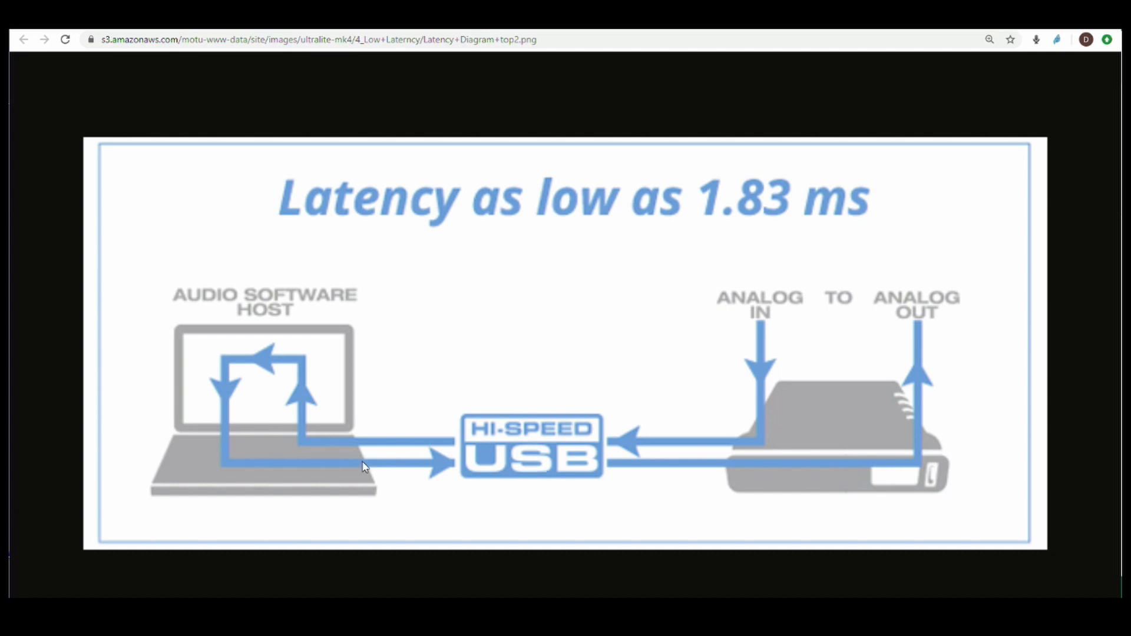
mouse_move(903, 474)
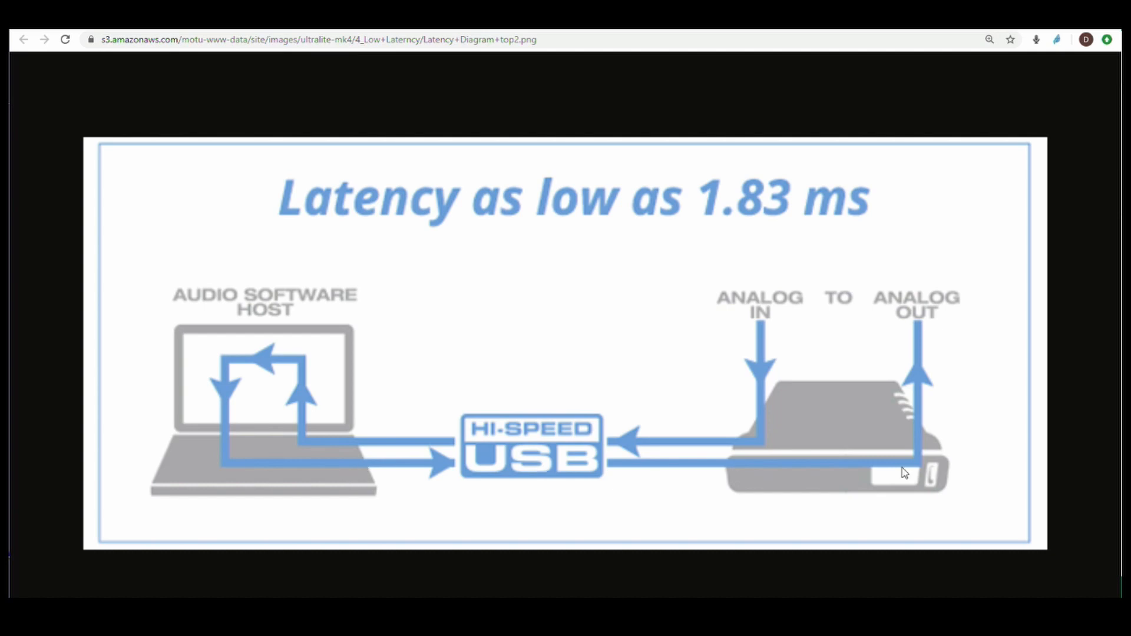
mouse_move(902, 472)
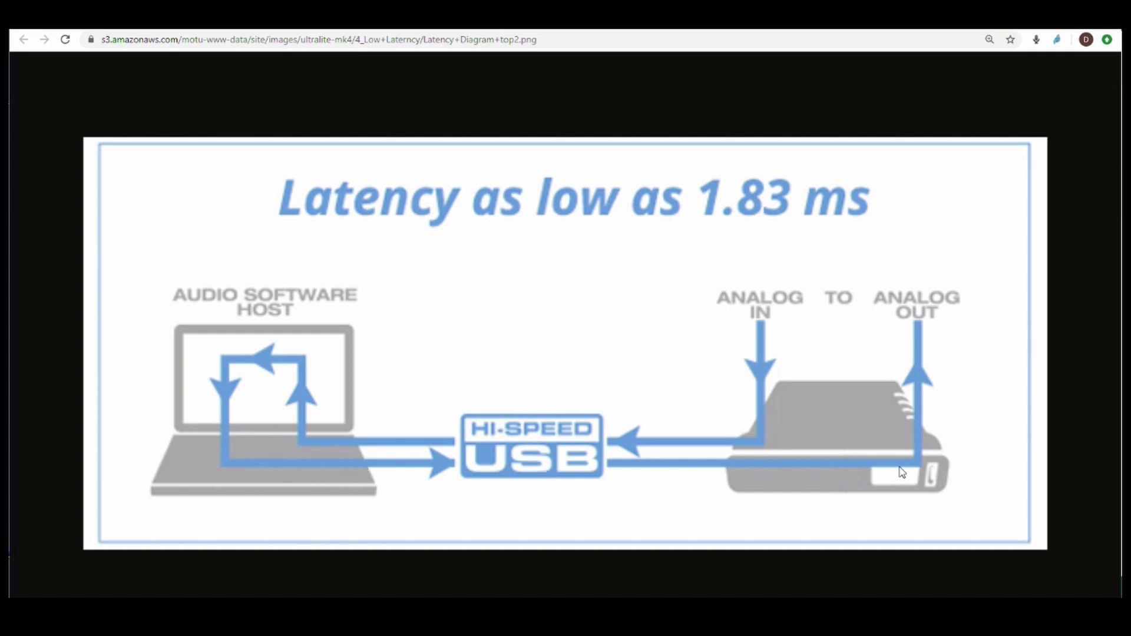
mouse_move(911, 472)
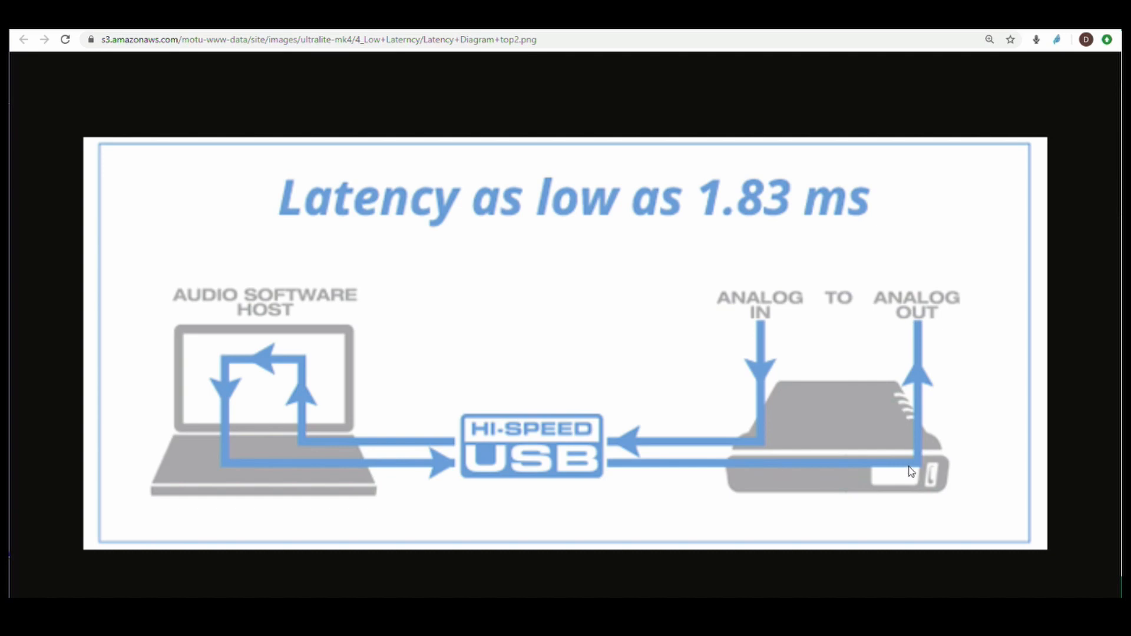
mouse_move(916, 381)
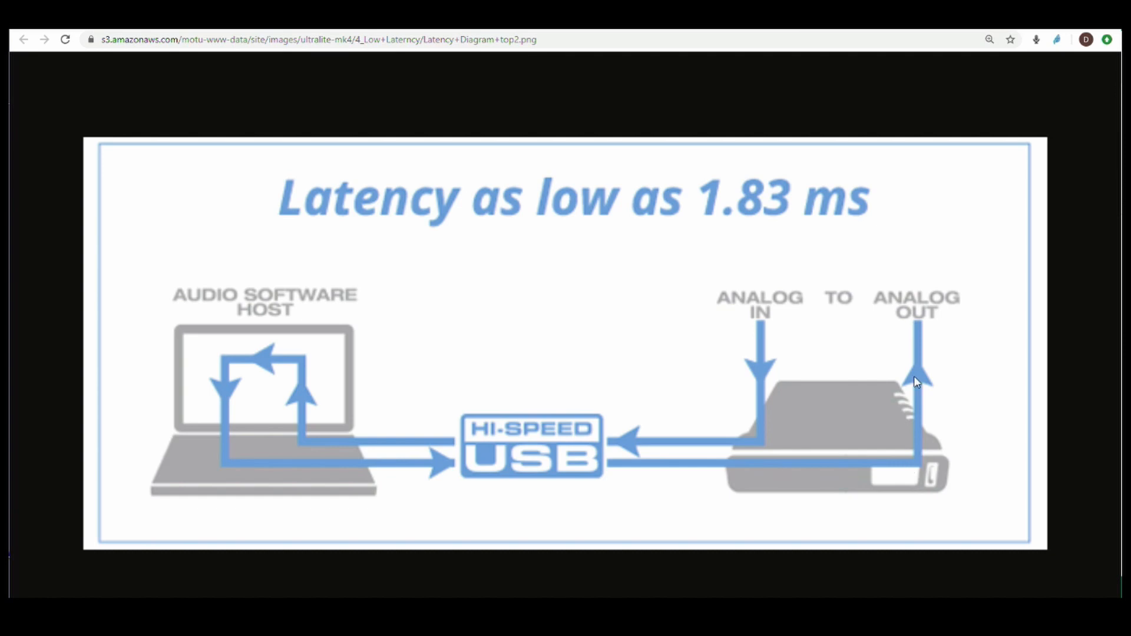
mouse_move(839, 392)
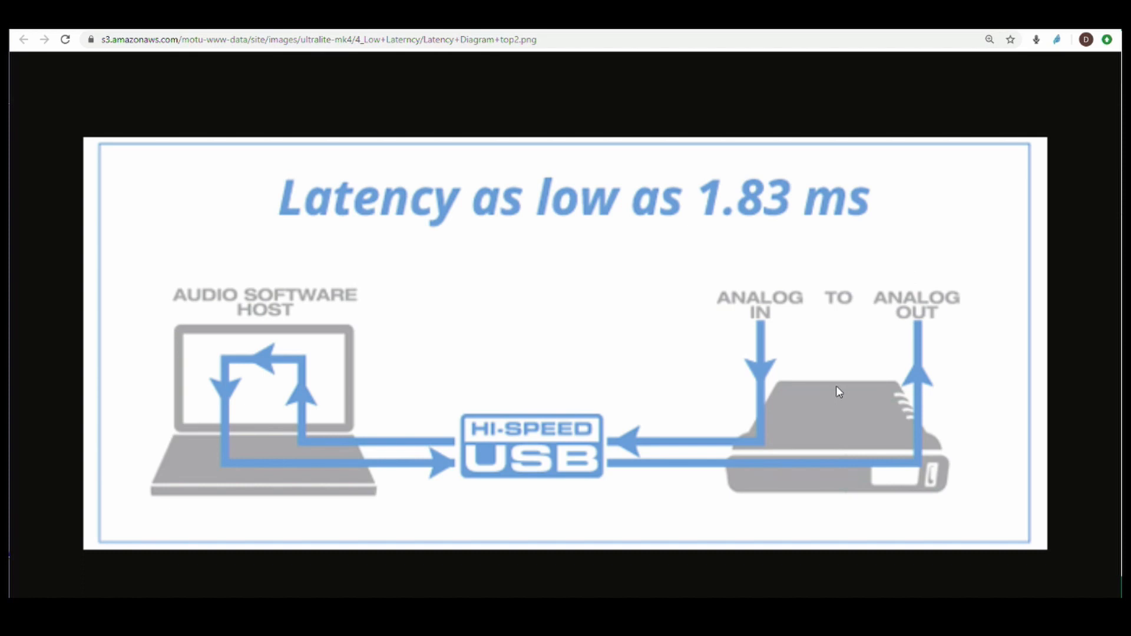
mouse_move(890, 402)
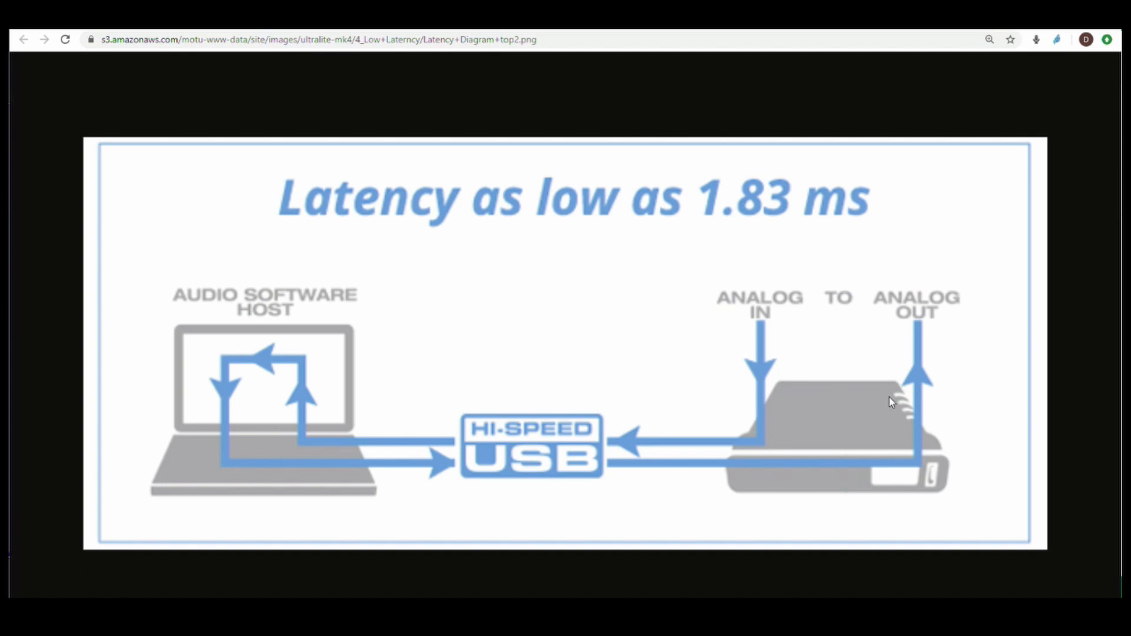
mouse_move(774, 246)
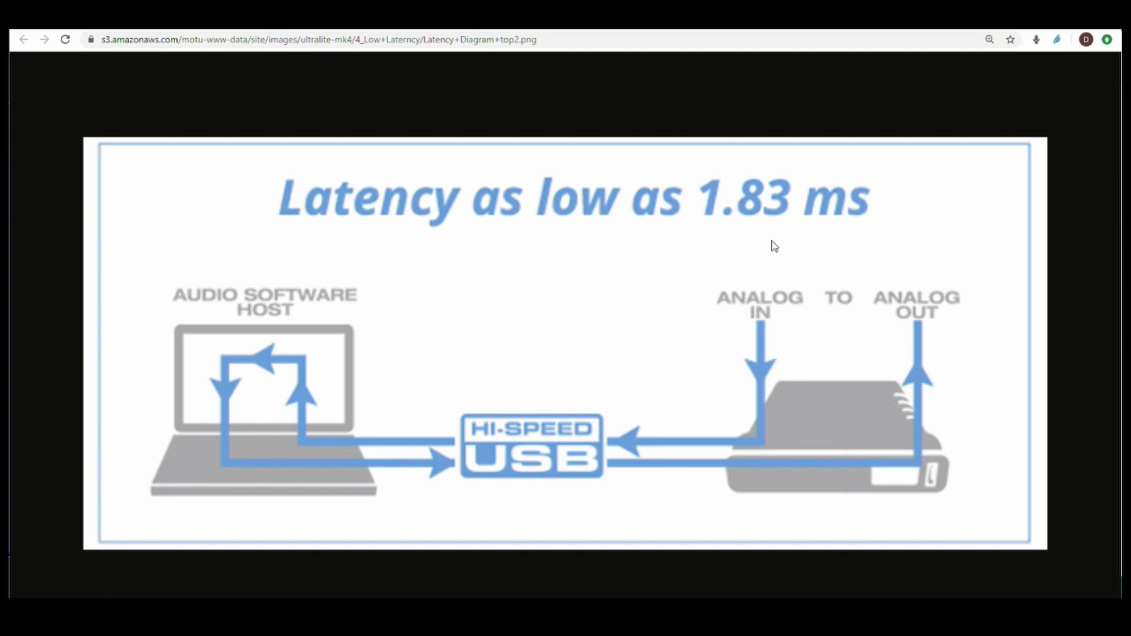
mouse_move(790, 396)
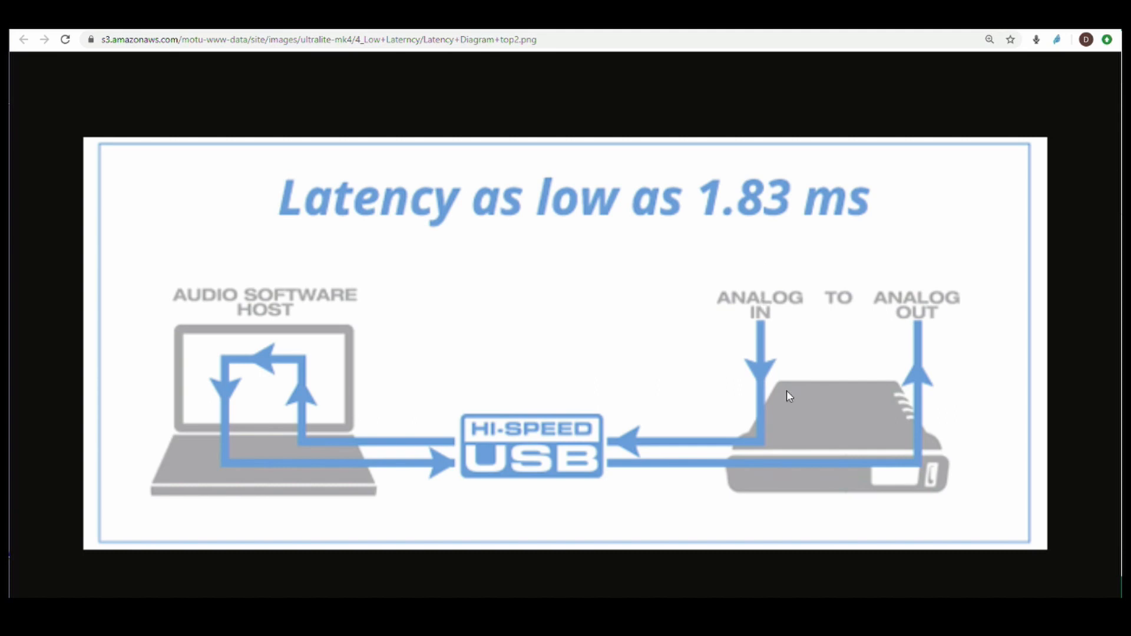
mouse_move(754, 412)
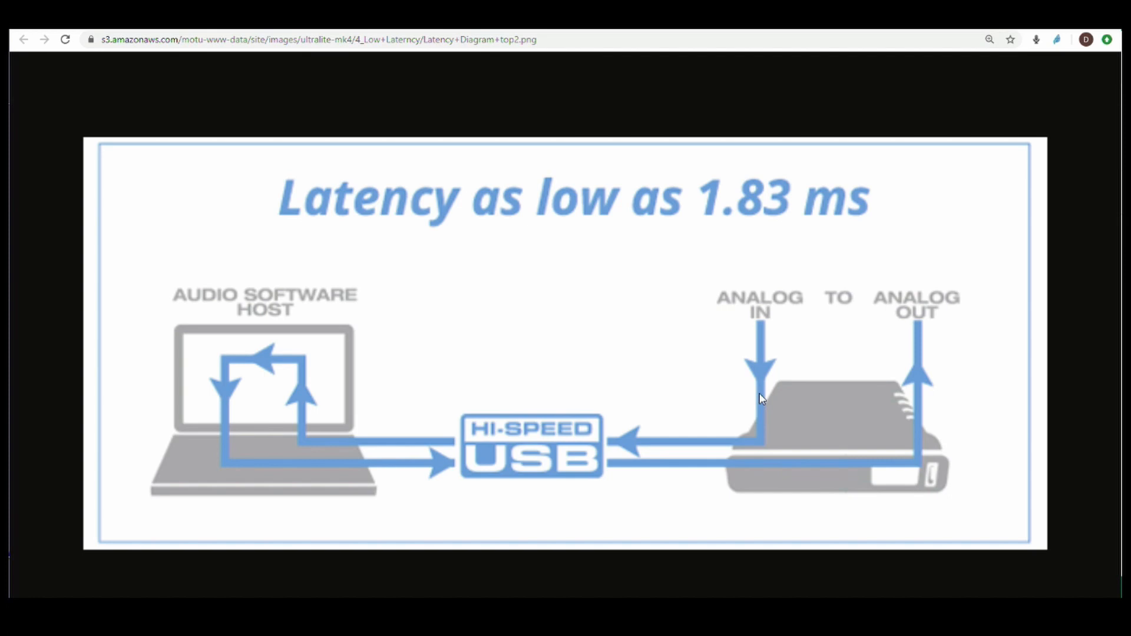
mouse_move(288, 412)
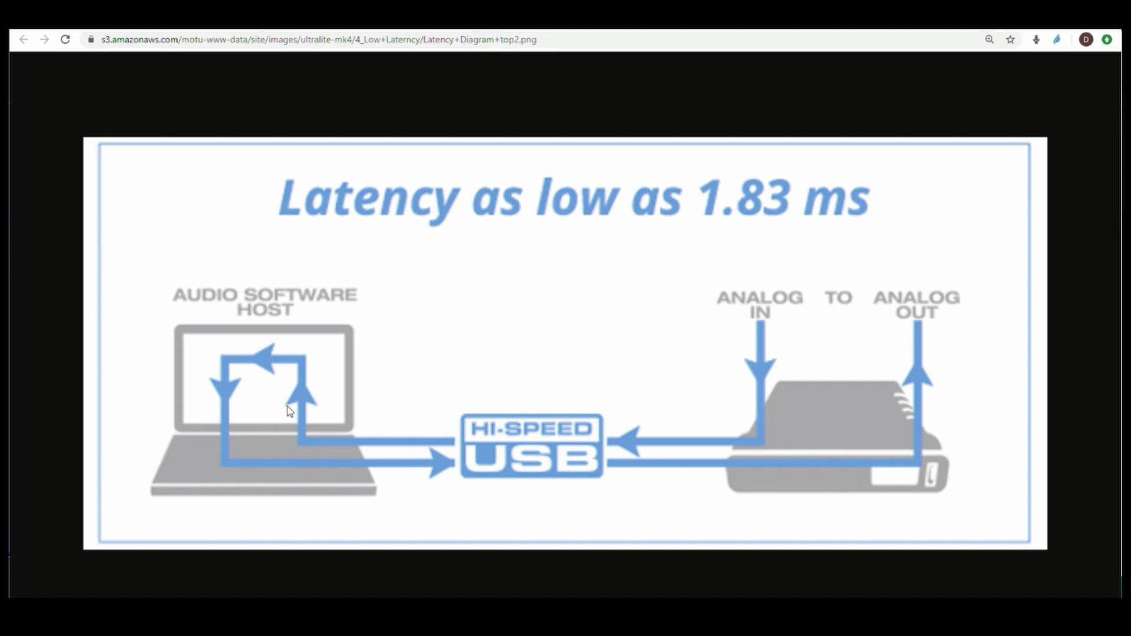
mouse_move(278, 367)
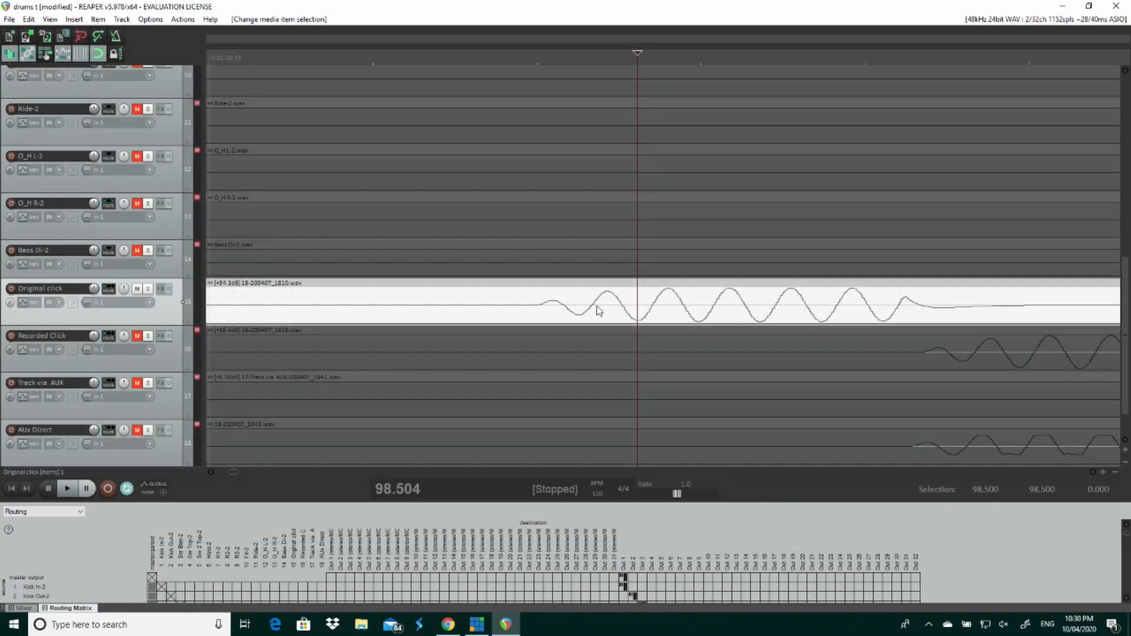
mouse_move(539, 285)
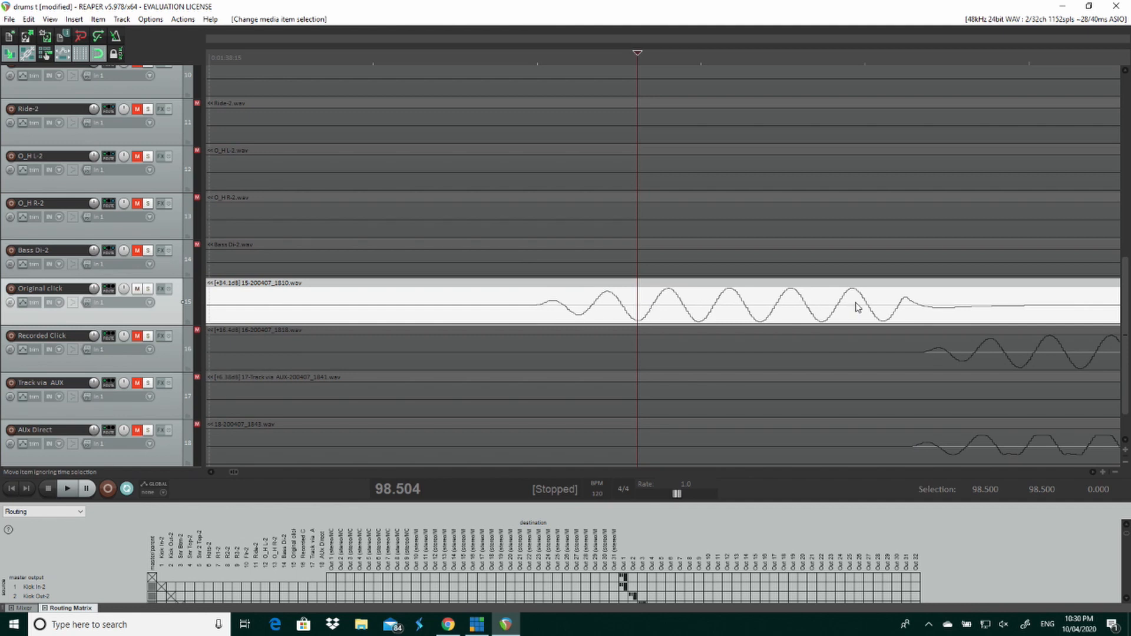
mouse_move(808, 310)
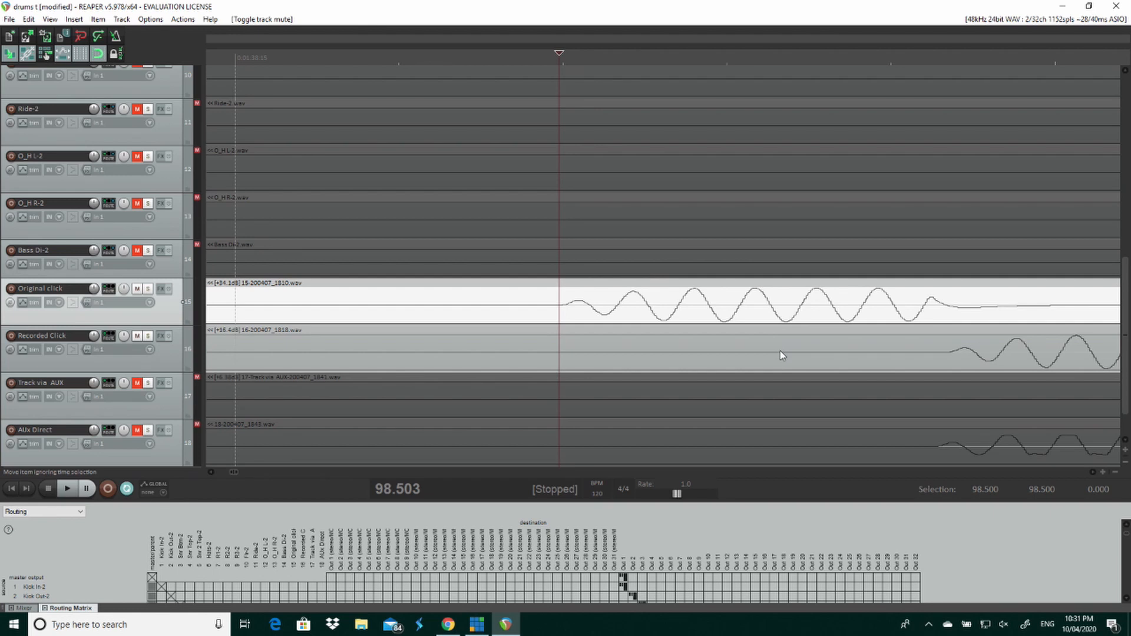
mouse_move(946, 355)
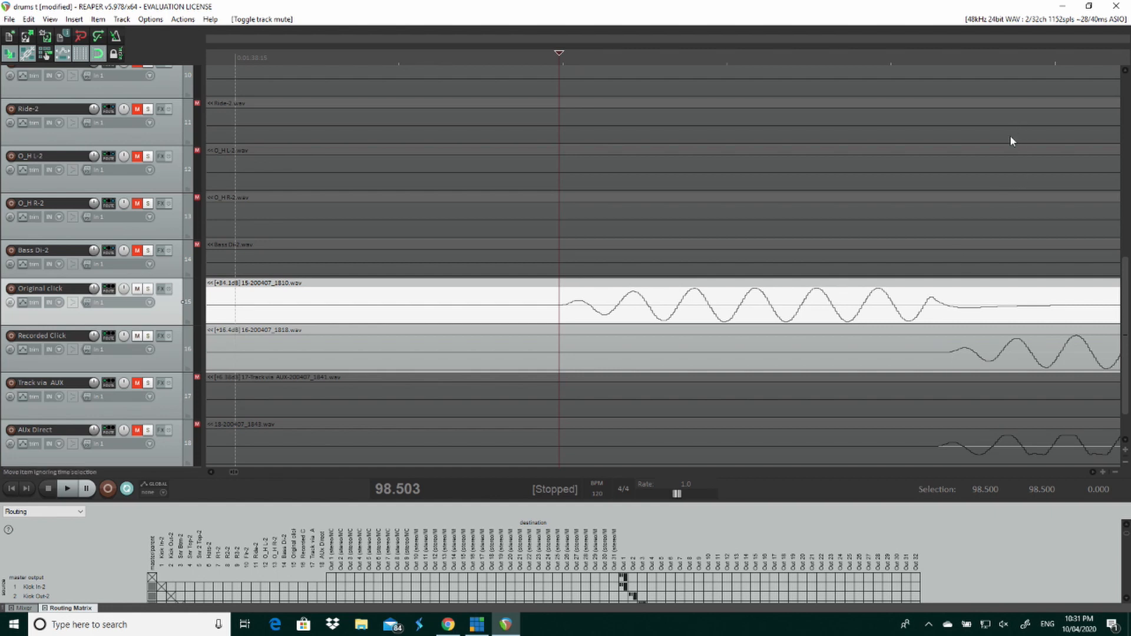
mouse_move(952, 315)
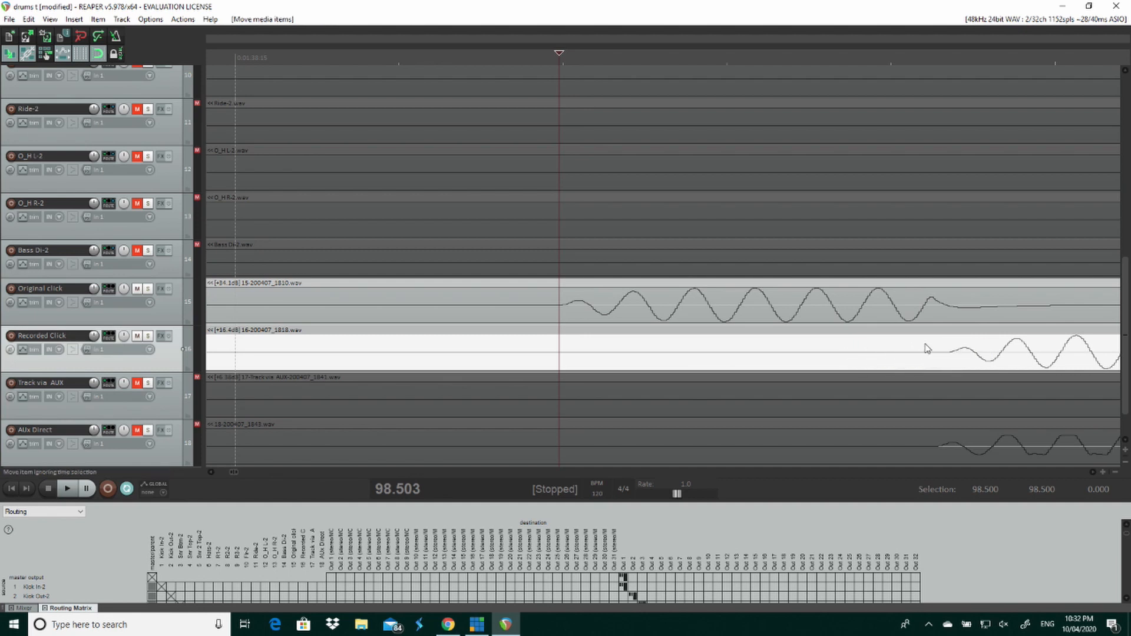
mouse_move(936, 351)
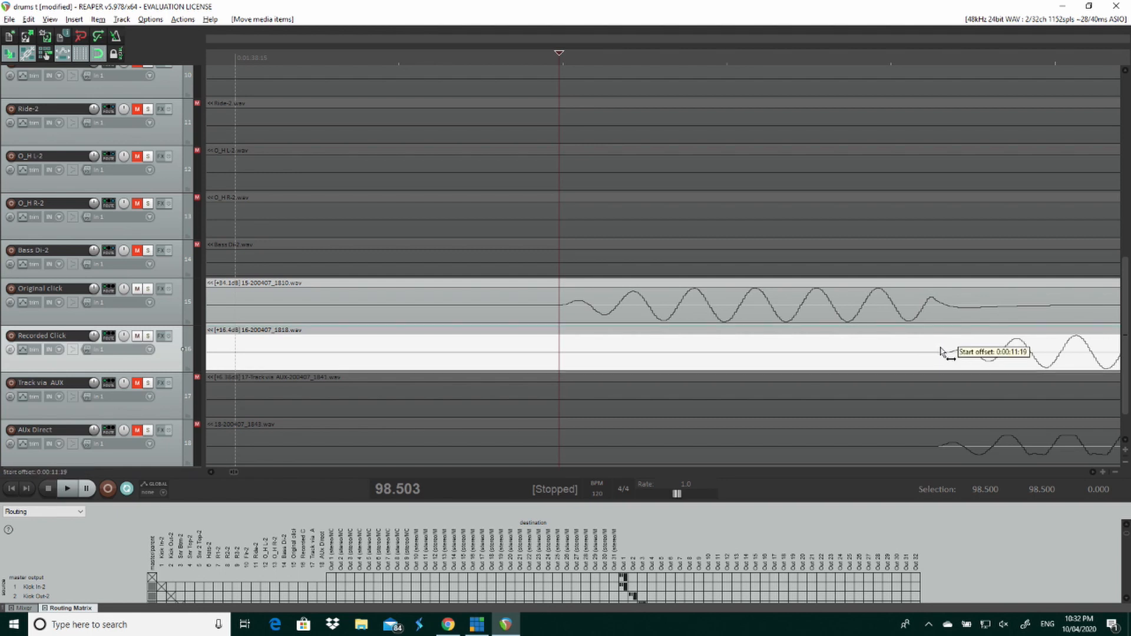
left_click_drag(941, 352, 583, 356)
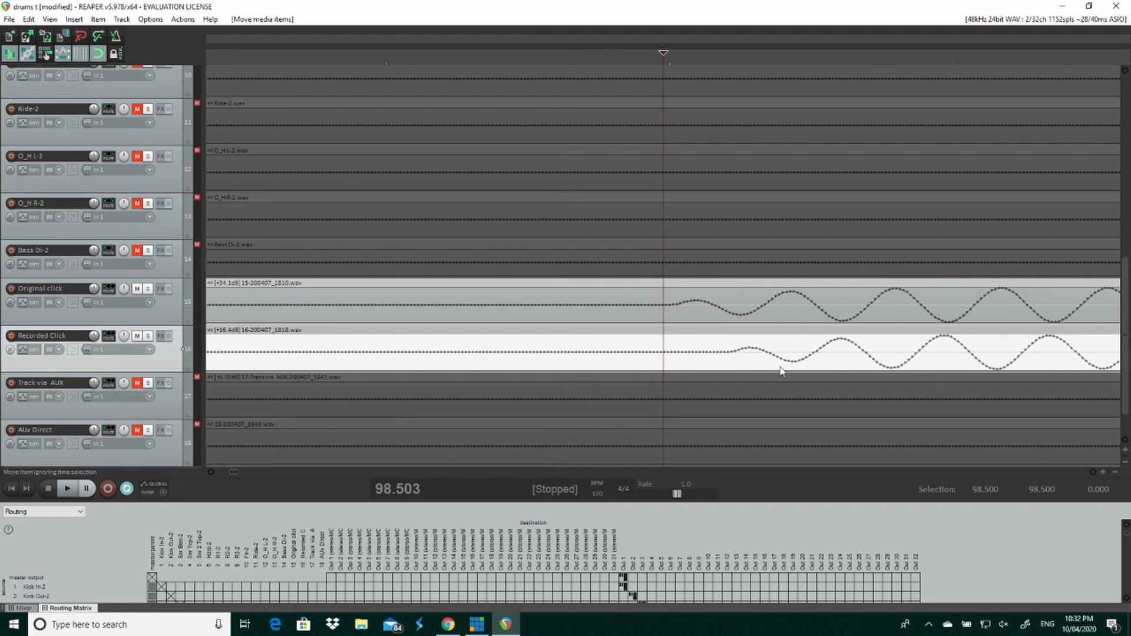
mouse_move(795, 365)
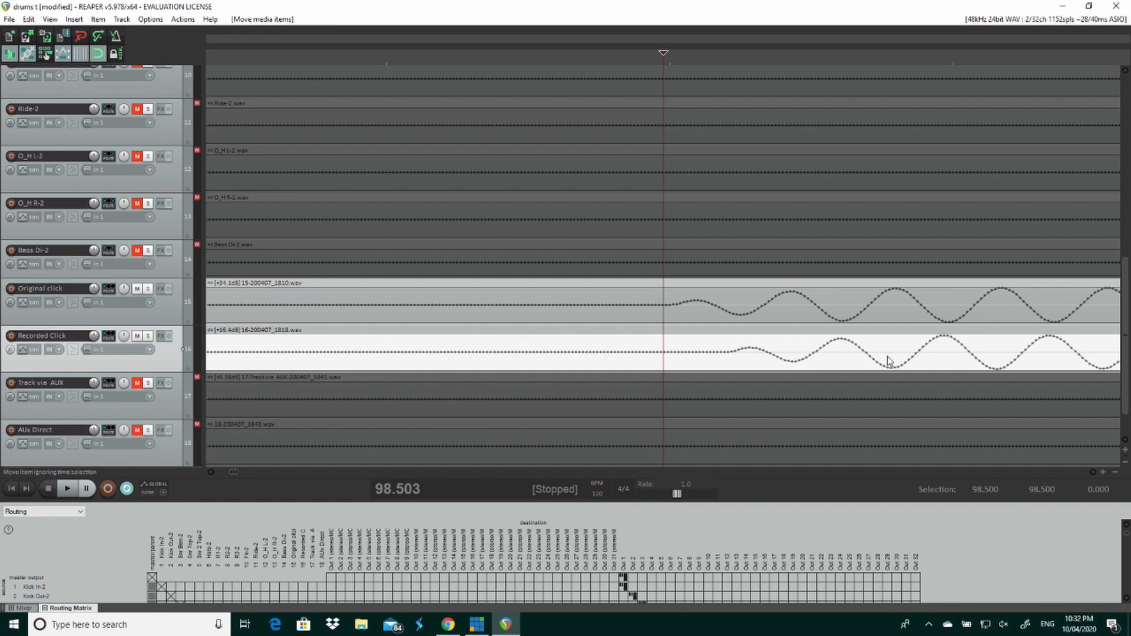
mouse_move(942, 367)
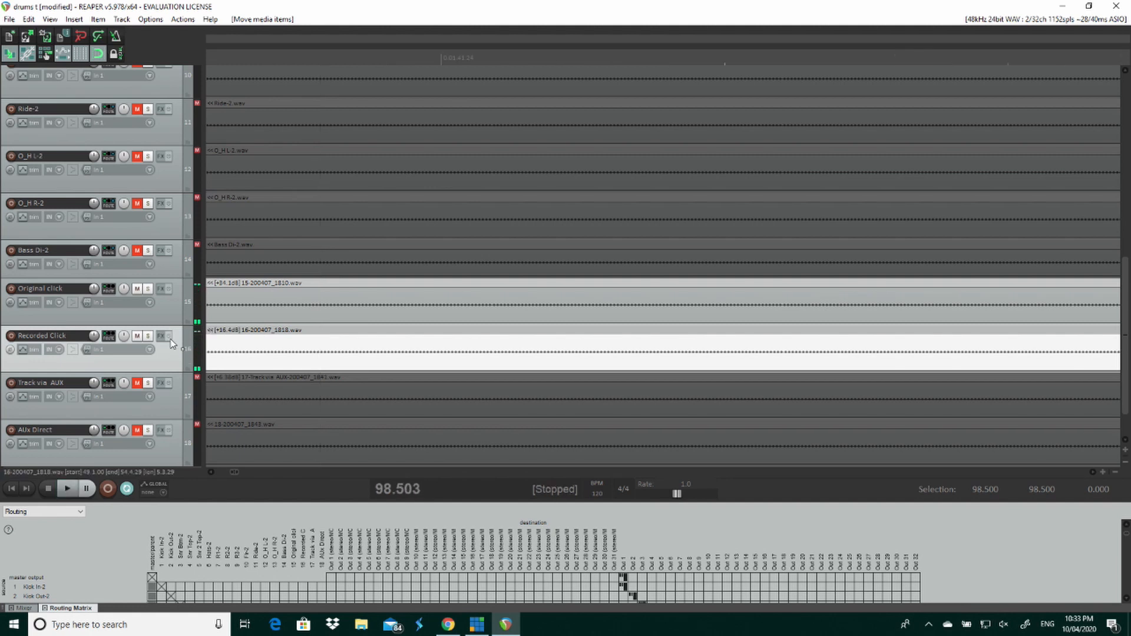
- Mute, then unmute, the Recorded Click track during playback to compare it against the original click
left_click(135, 335)
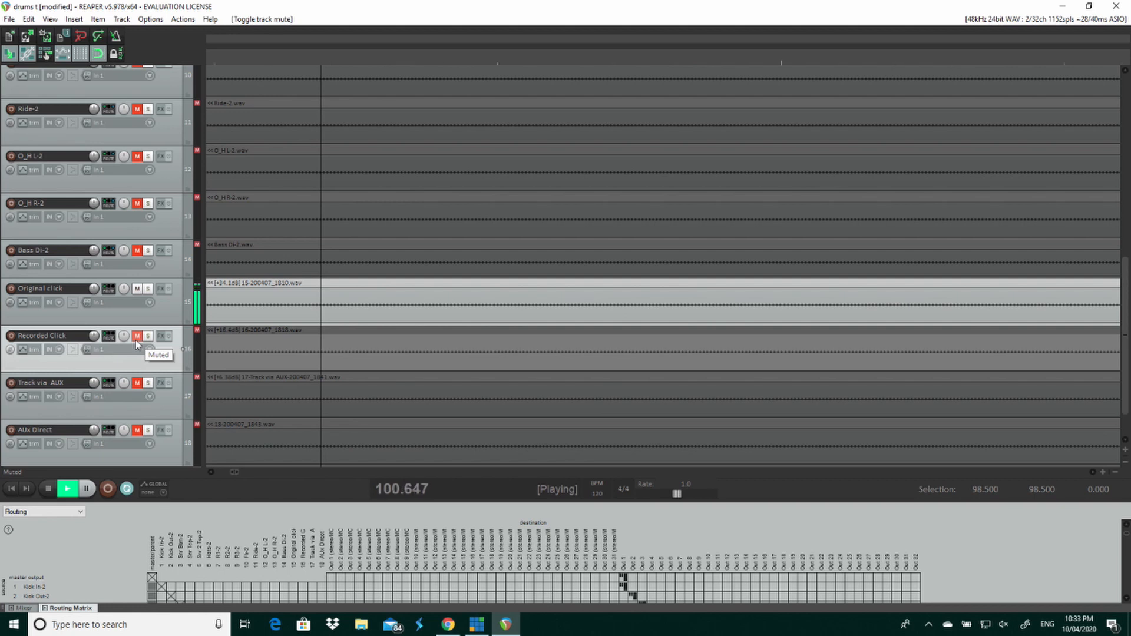
left_click(136, 336)
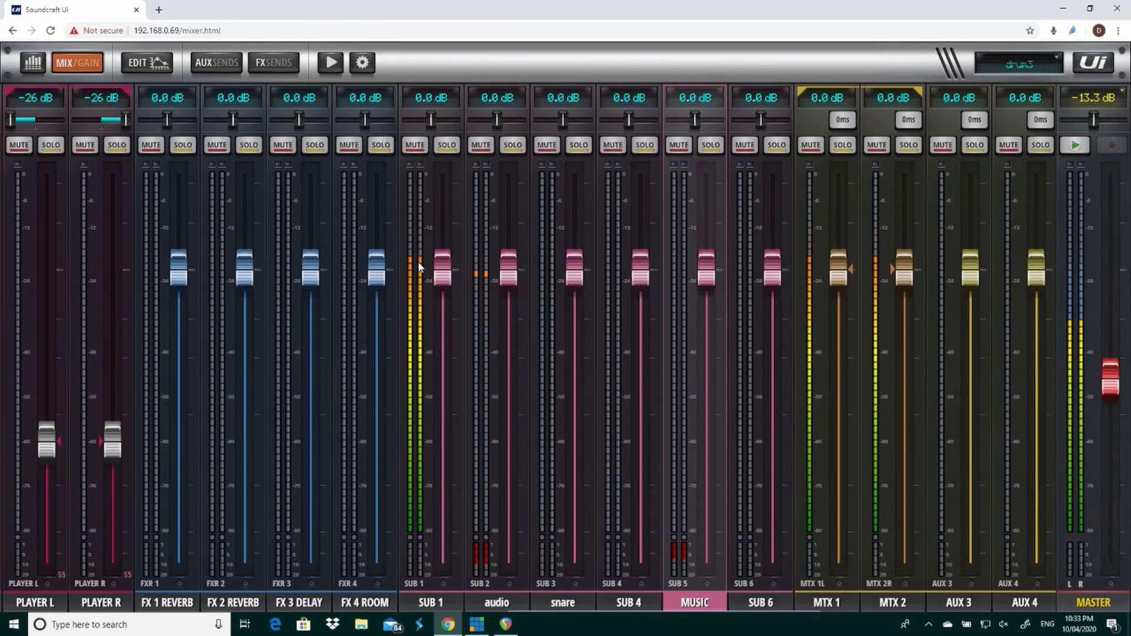
mouse_move(165, 376)
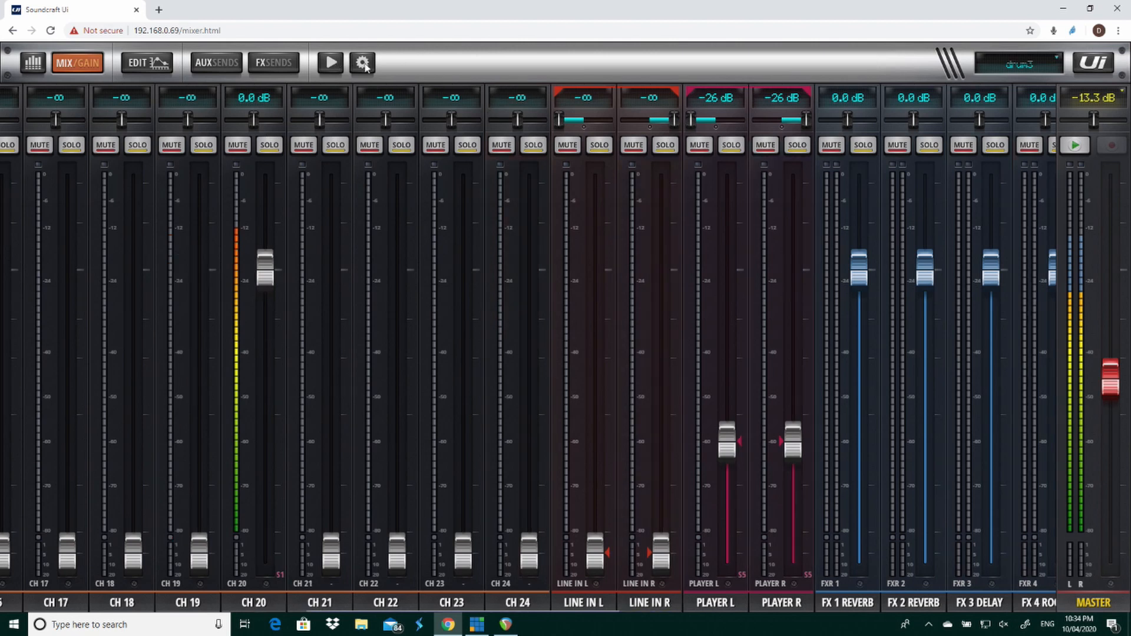
- Show the Ui24 hardware-output patching grid for USB-DAW 1-16 sources, with nothing routed
left_click(363, 63)
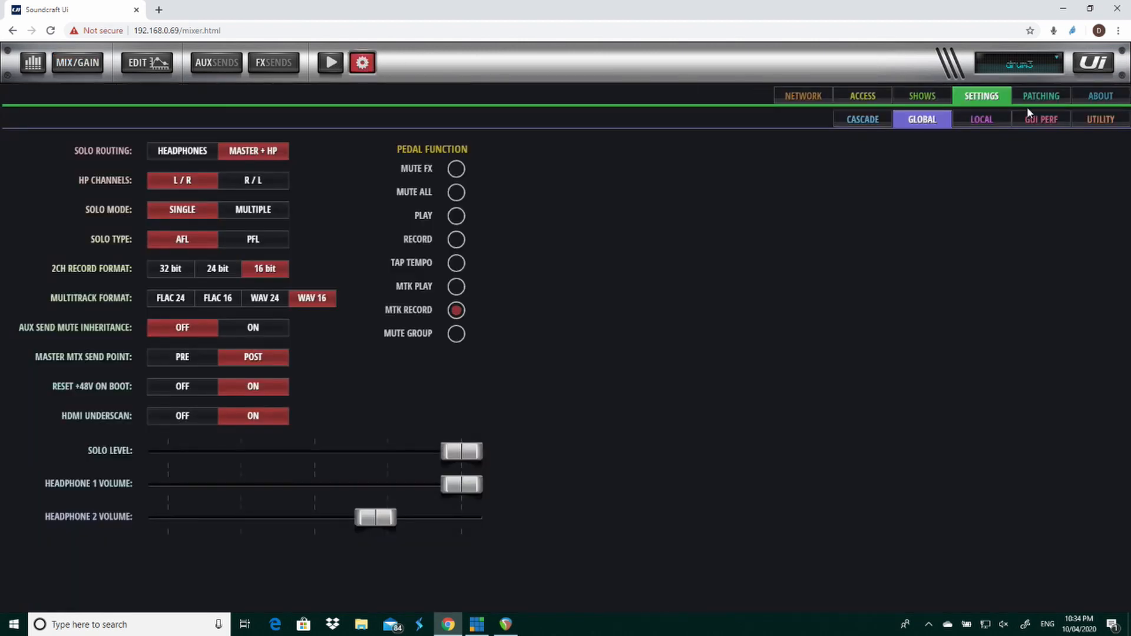
left_click(1041, 95)
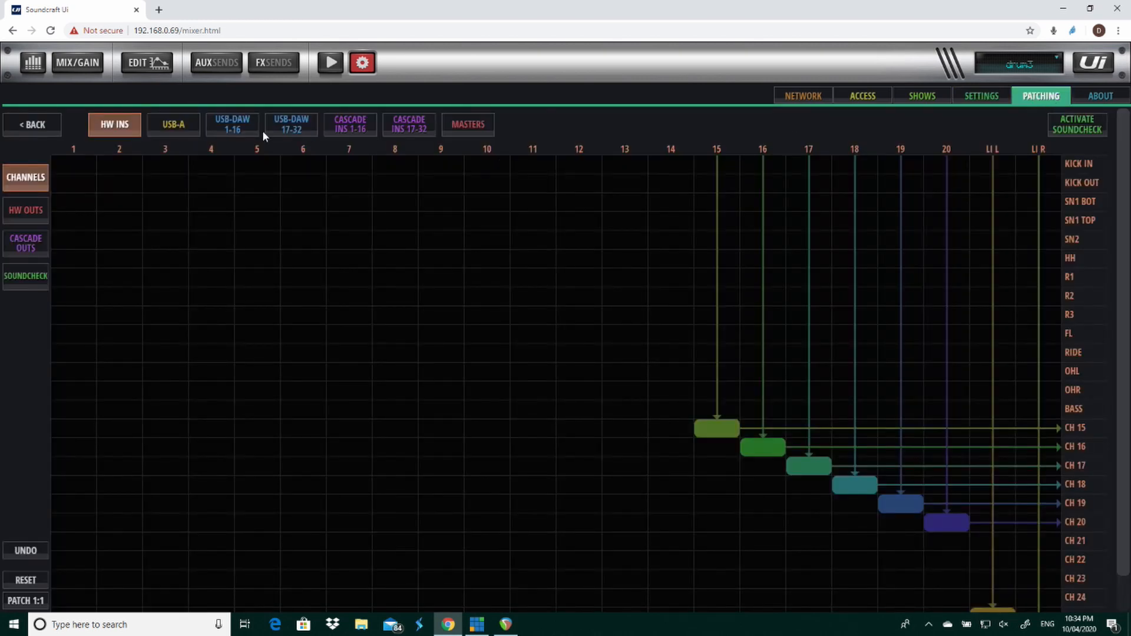
left_click(233, 124)
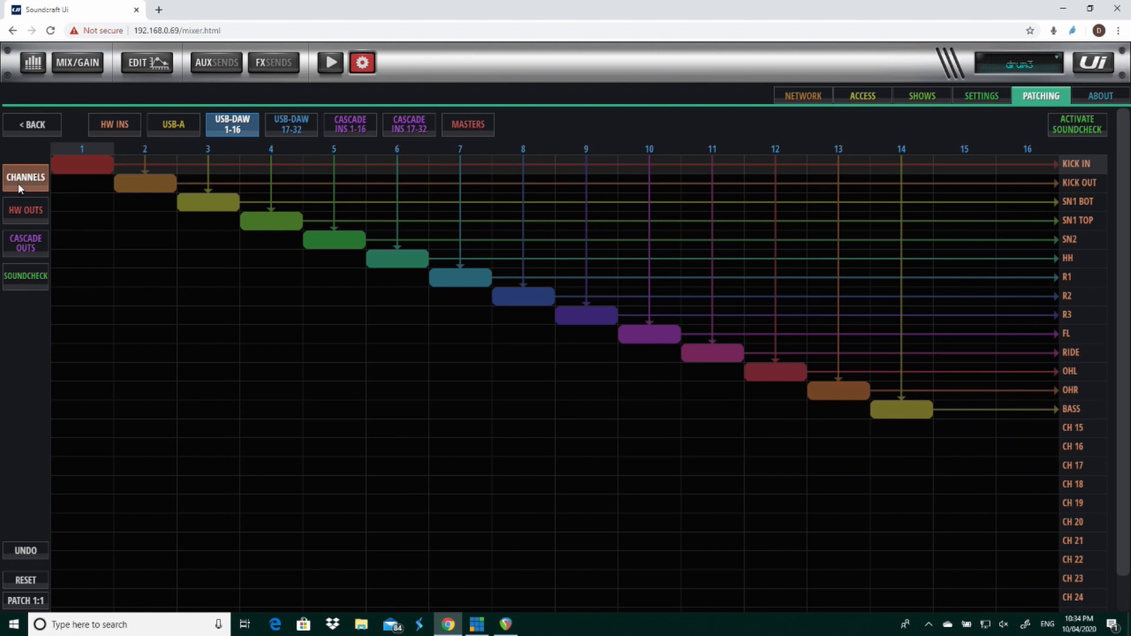
left_click(25, 210)
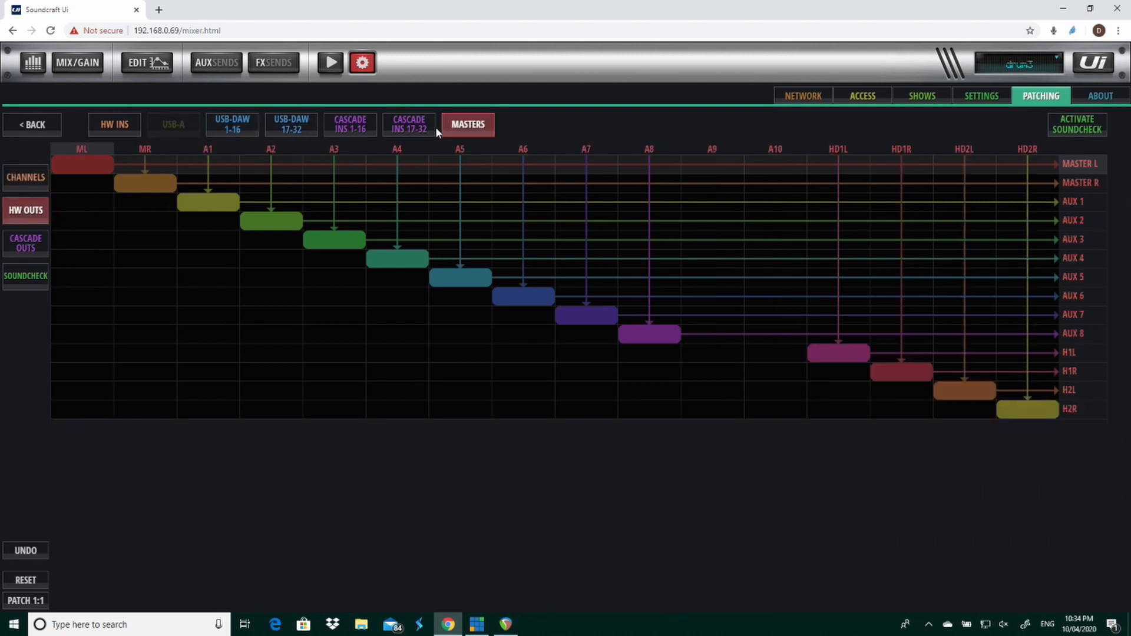
left_click(233, 124)
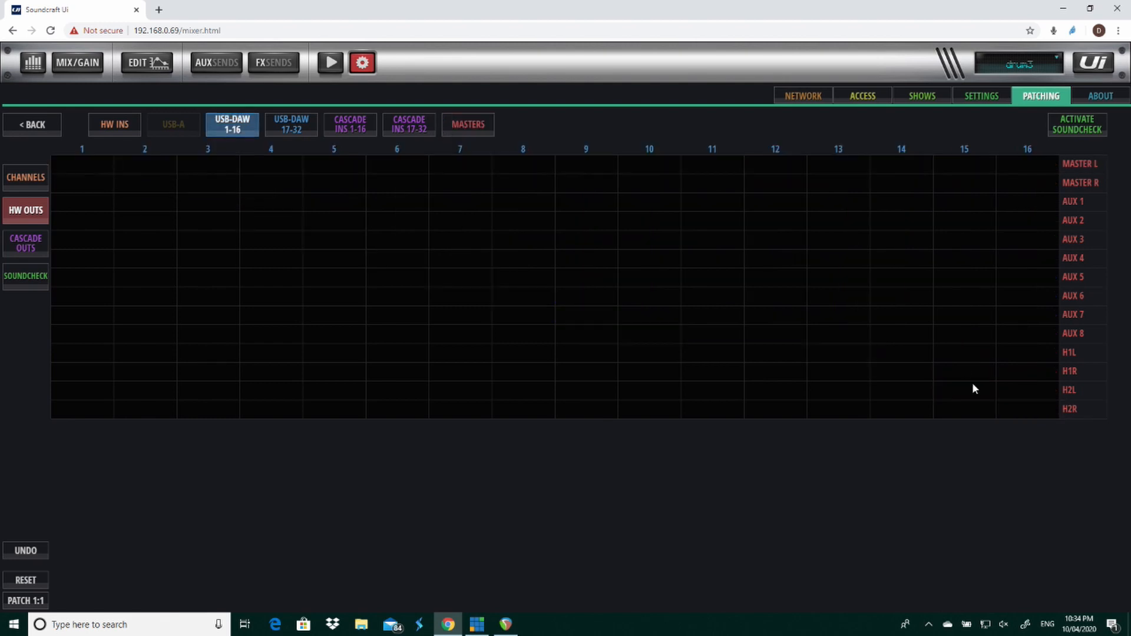
mouse_move(1060, 411)
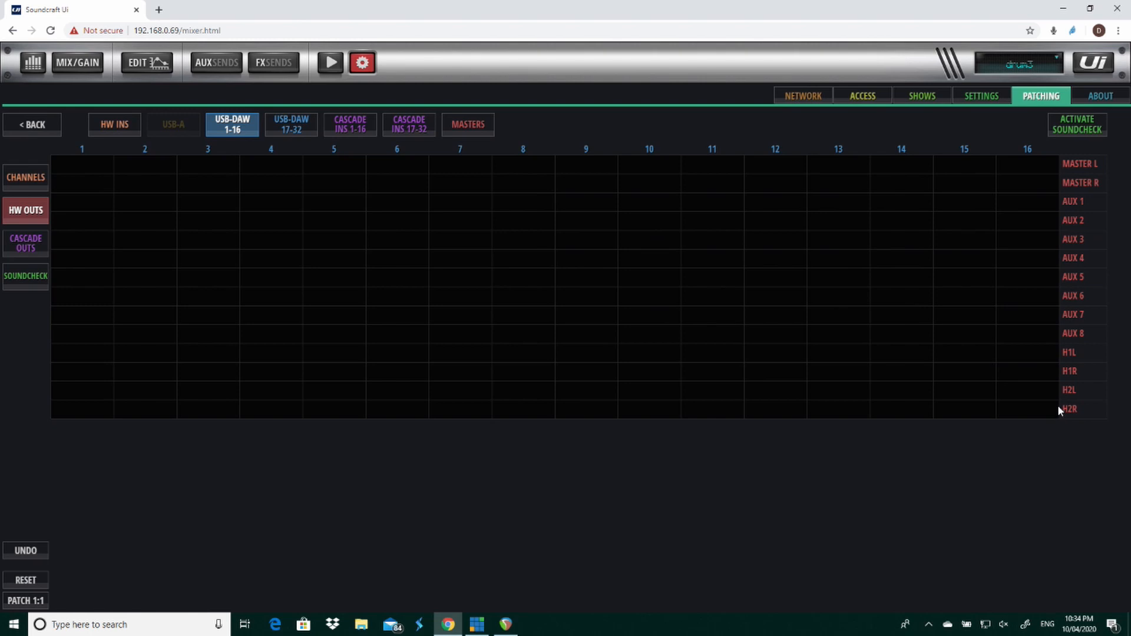
mouse_move(1039, 356)
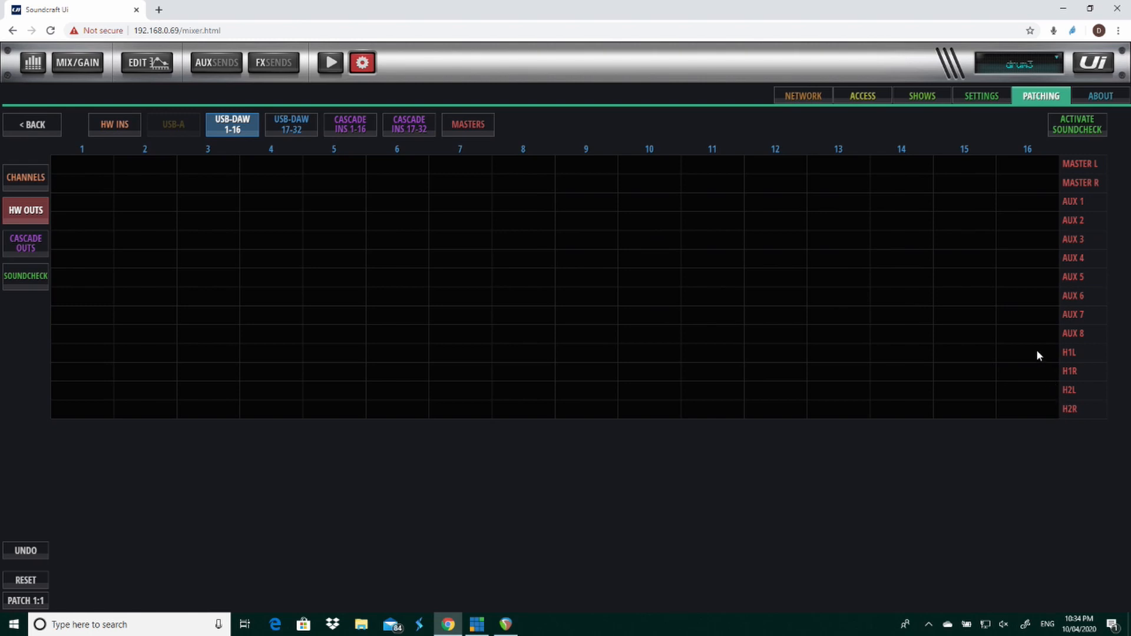
mouse_move(463, 164)
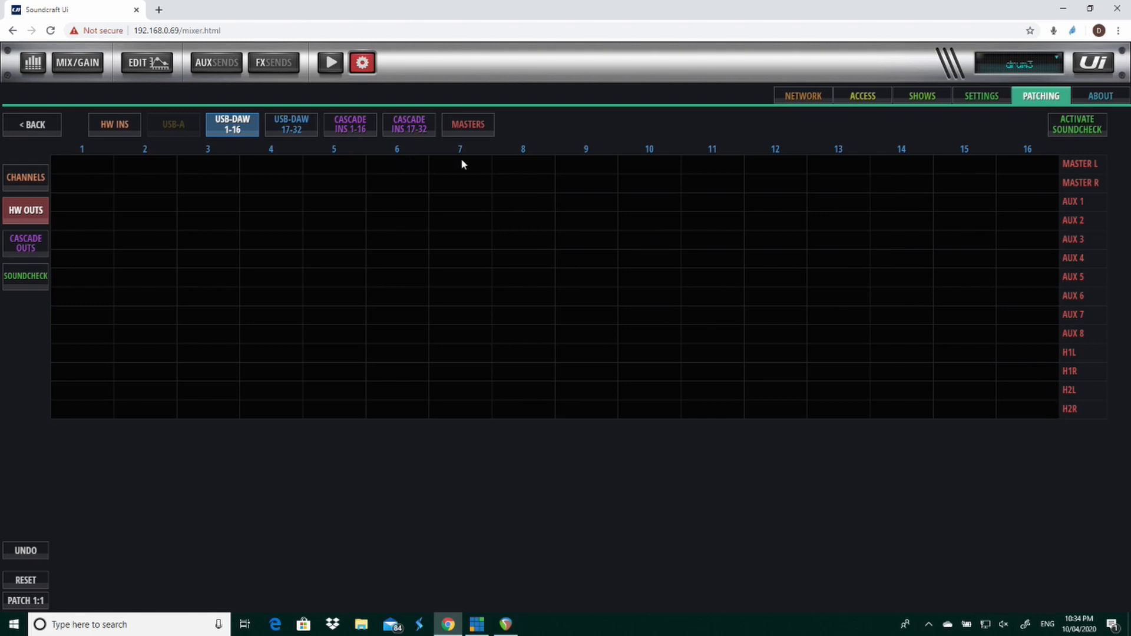
mouse_move(482, 319)
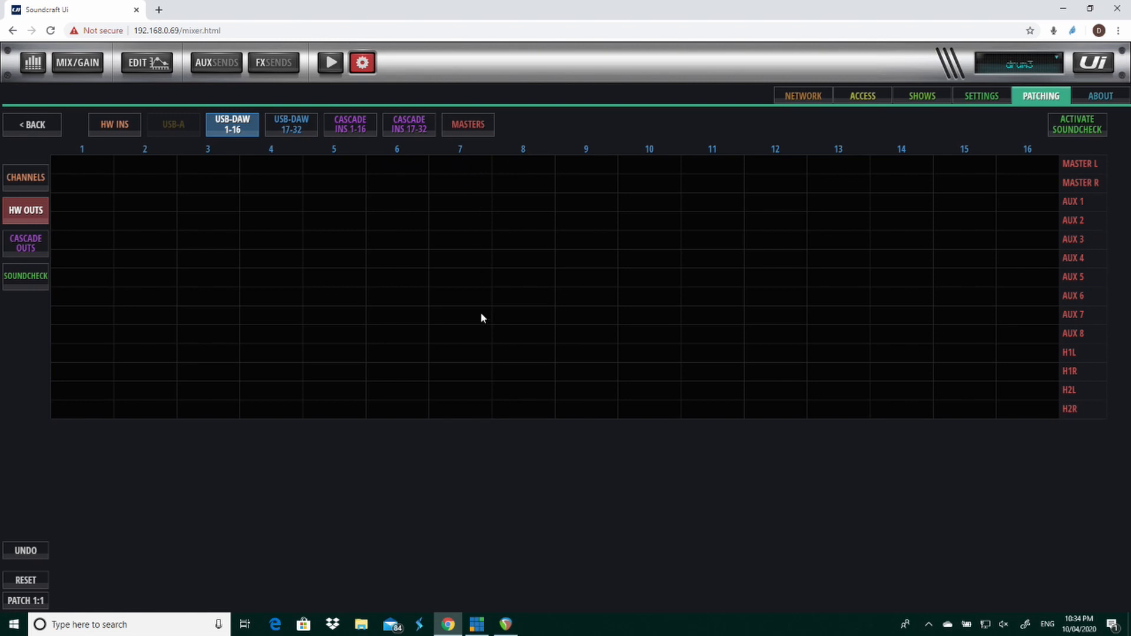
mouse_move(475, 360)
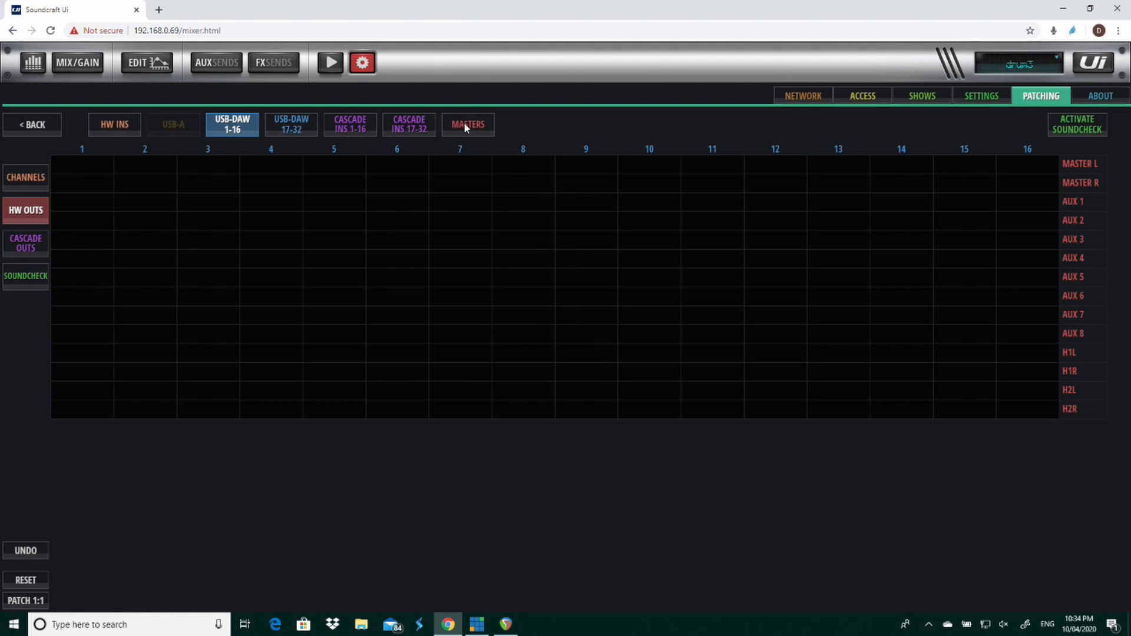
- Review masters patched one-to-one to the hardware outputs, then return to REAPER
left_click(468, 124)
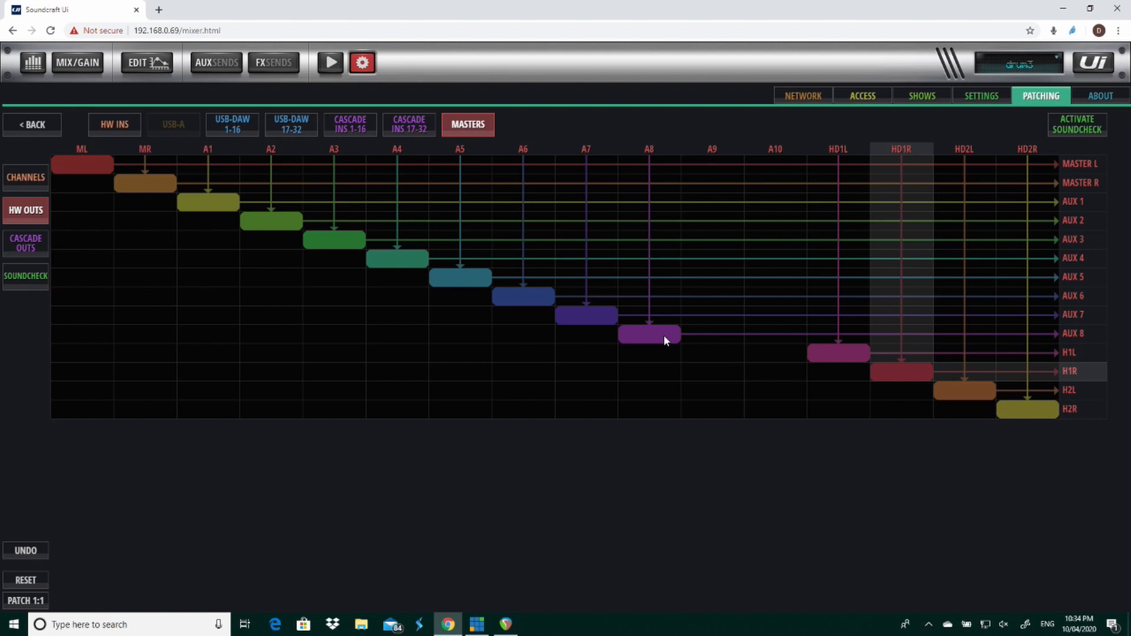
left_click(666, 336)
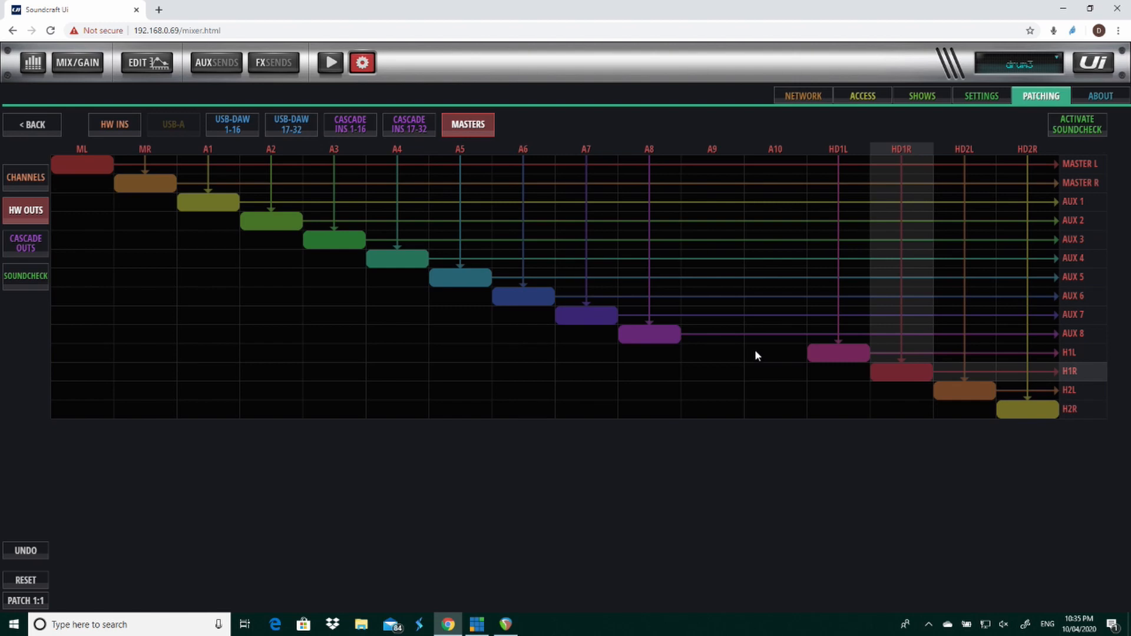
mouse_move(515, 611)
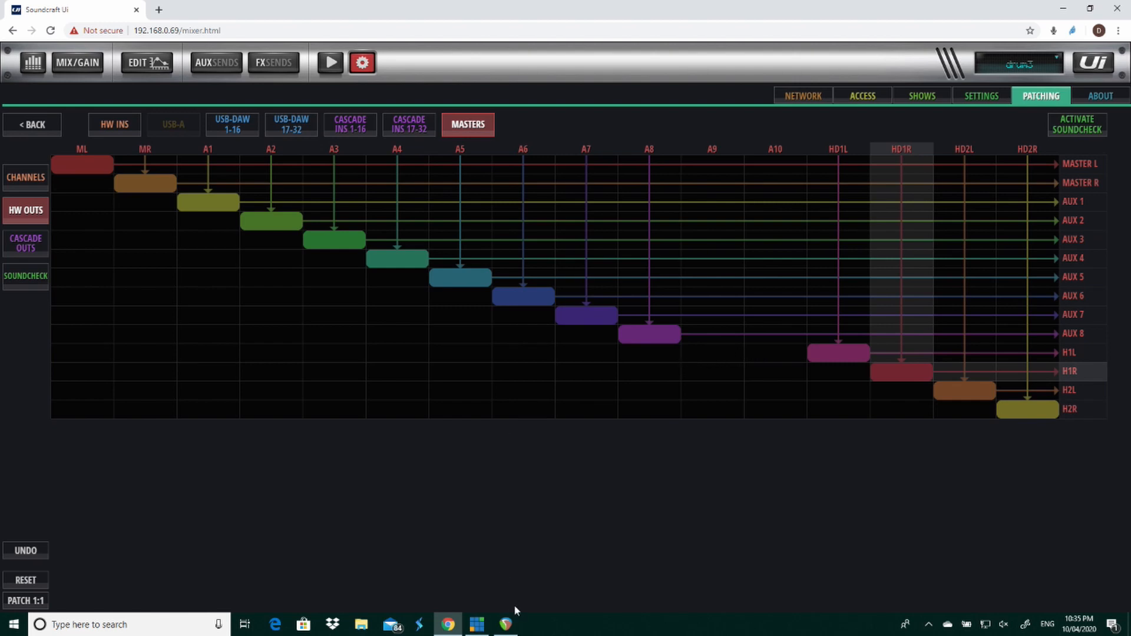
left_click(505, 625)
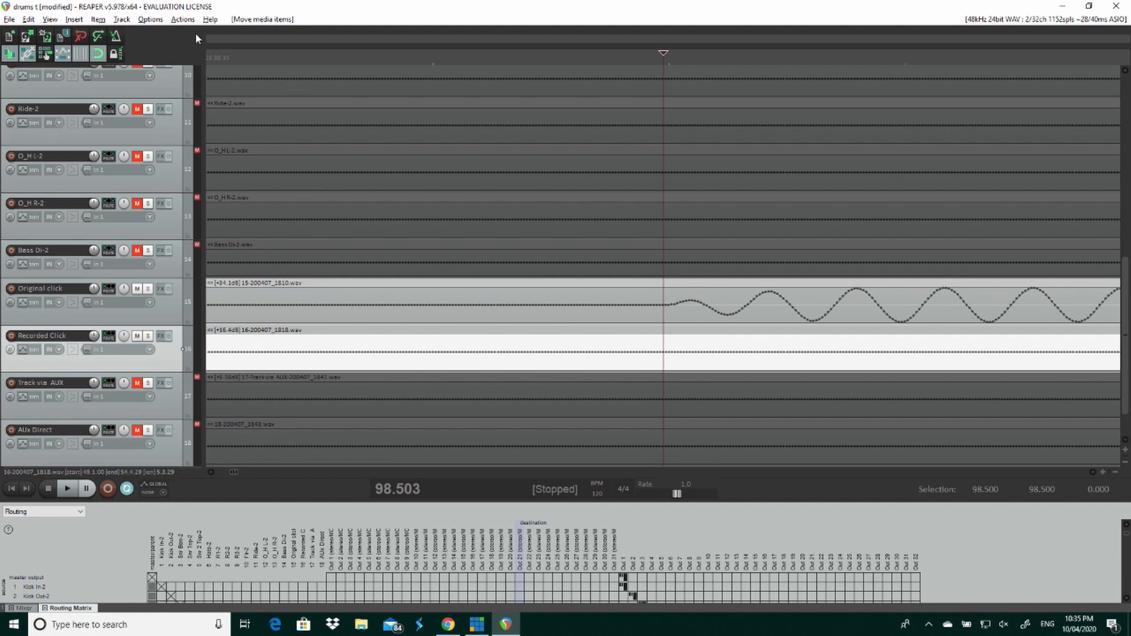
- Open REAPER Preferences at the Soundcraft USB Audio ASIO device settings
left_click(150, 19)
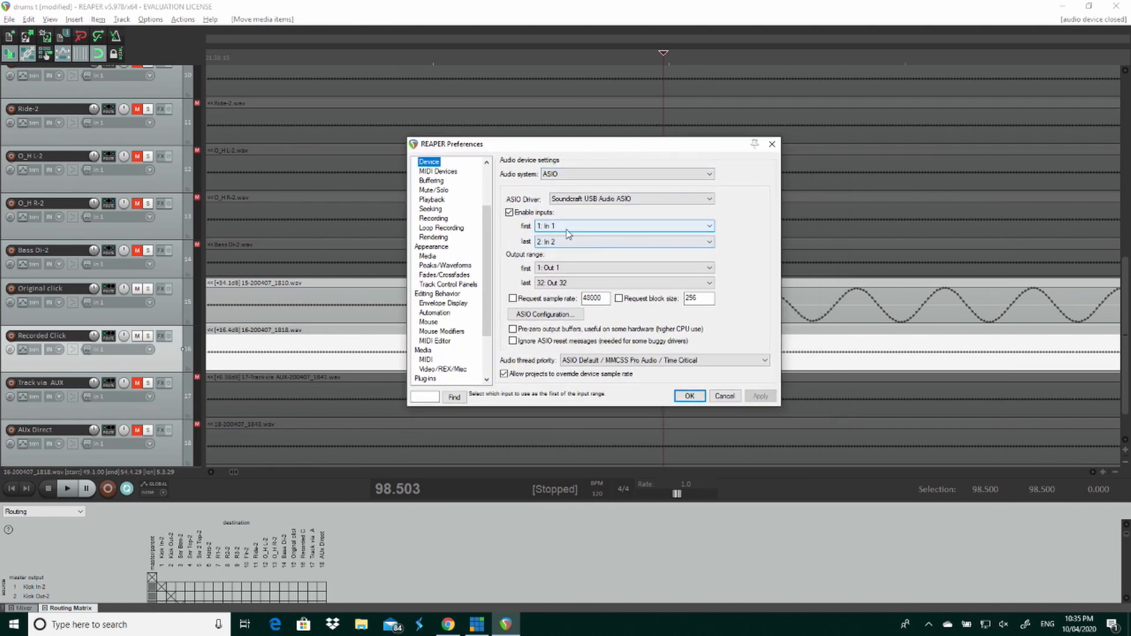
- Enable only ASIO inputs 1: In 1 through 2: In 2 and apply with OK
left_click(624, 242)
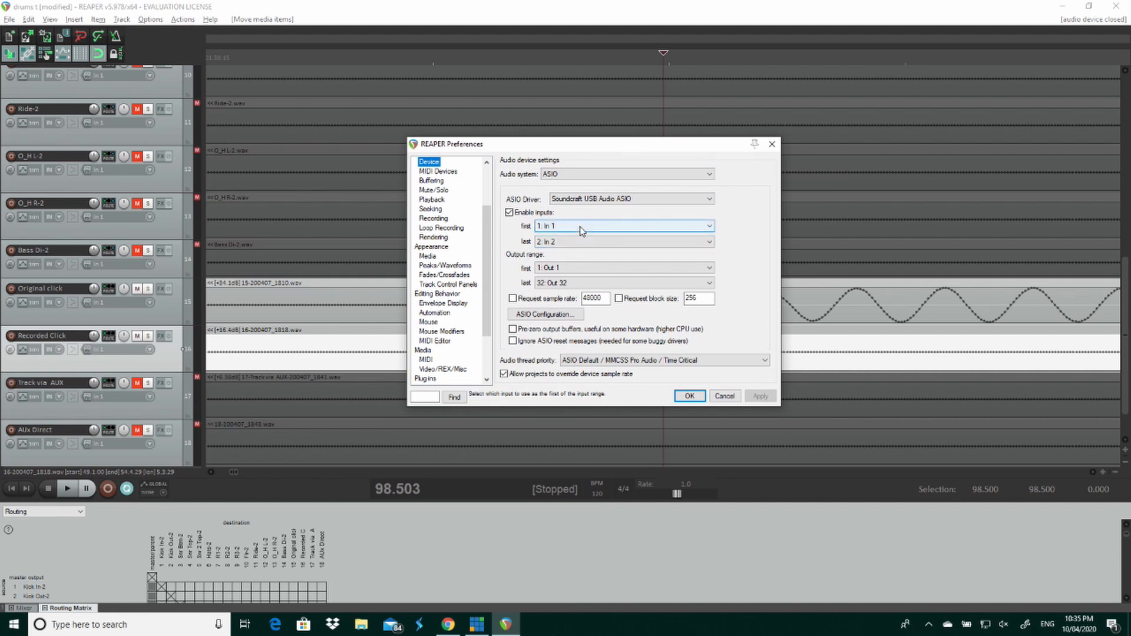
left_click(624, 267)
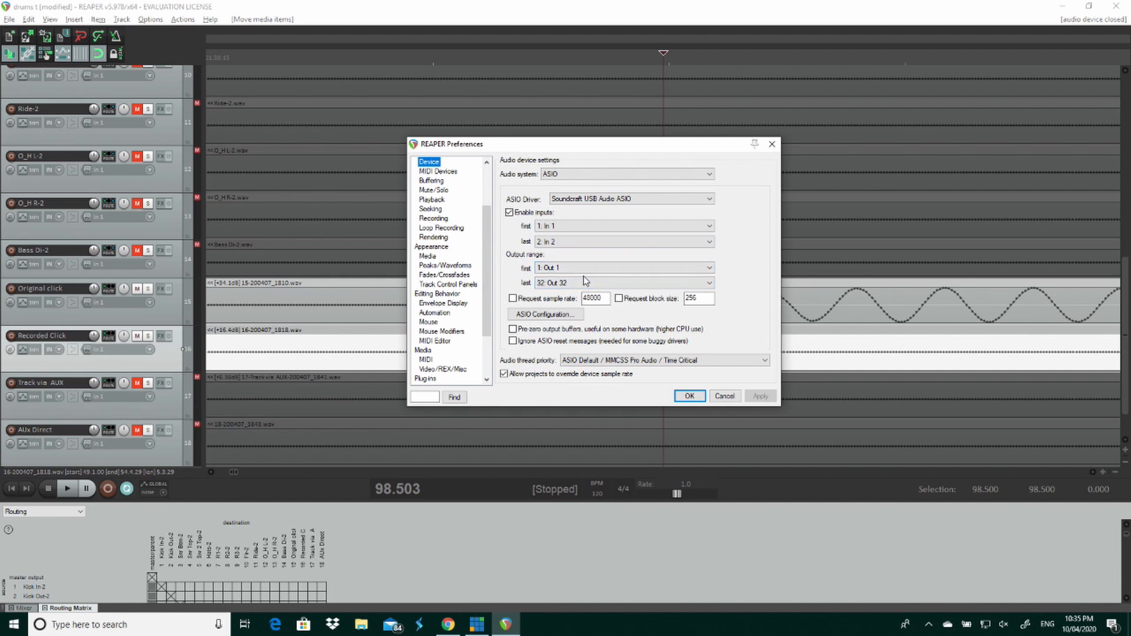
left_click(625, 242)
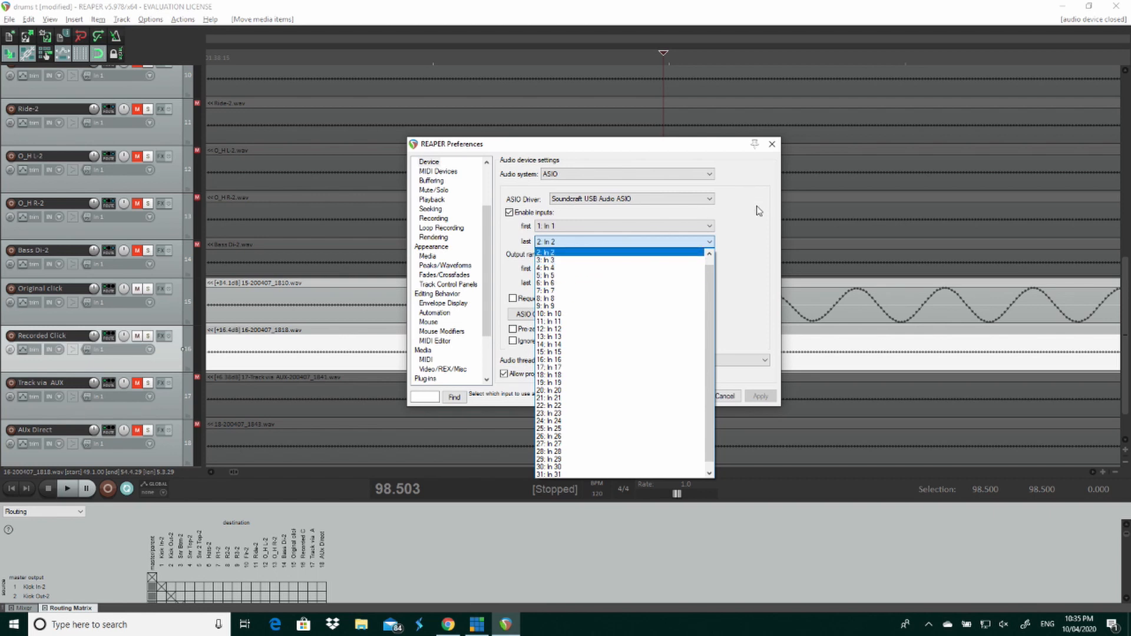
left_click(548, 252)
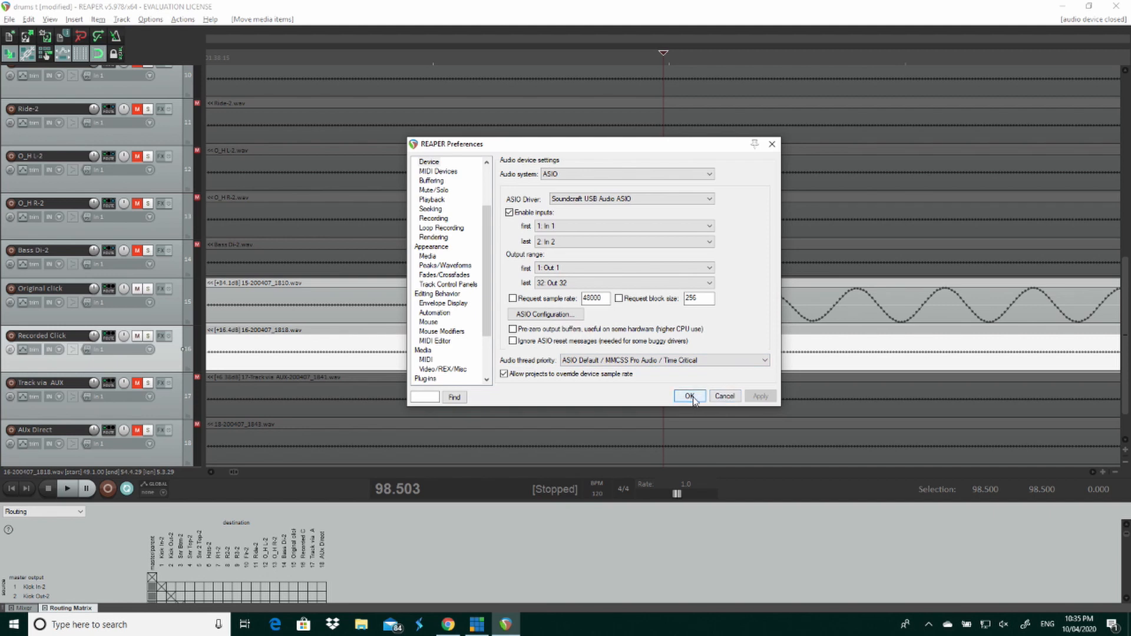
left_click(689, 396)
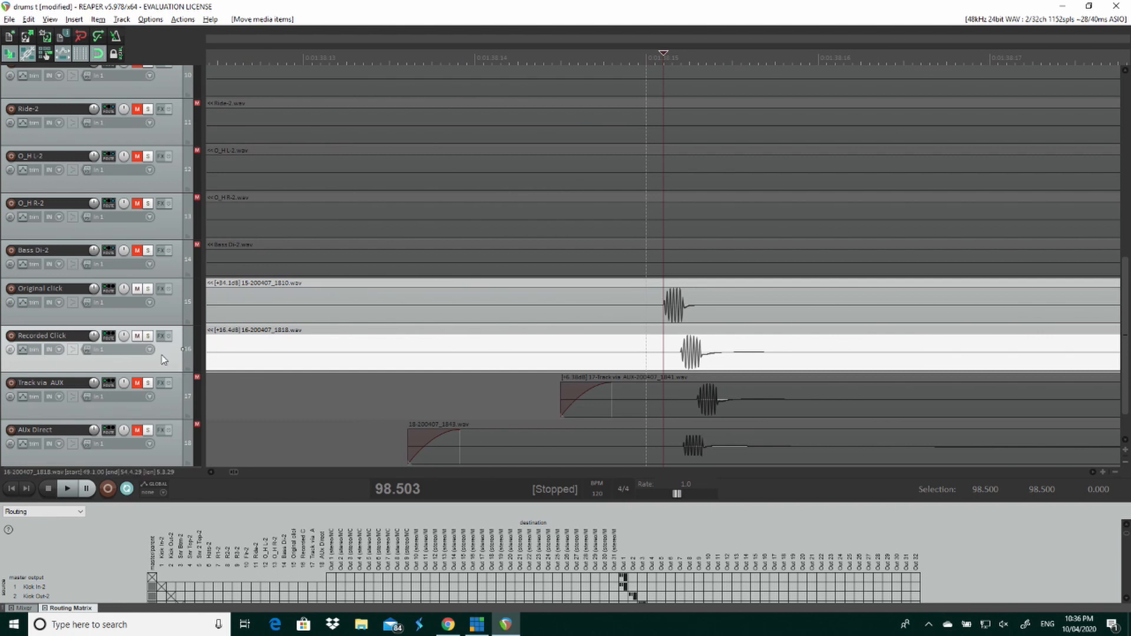
- Mute Recorded Click and scroll down to the original, AUX and Aux Direct click tracks
left_click(135, 336)
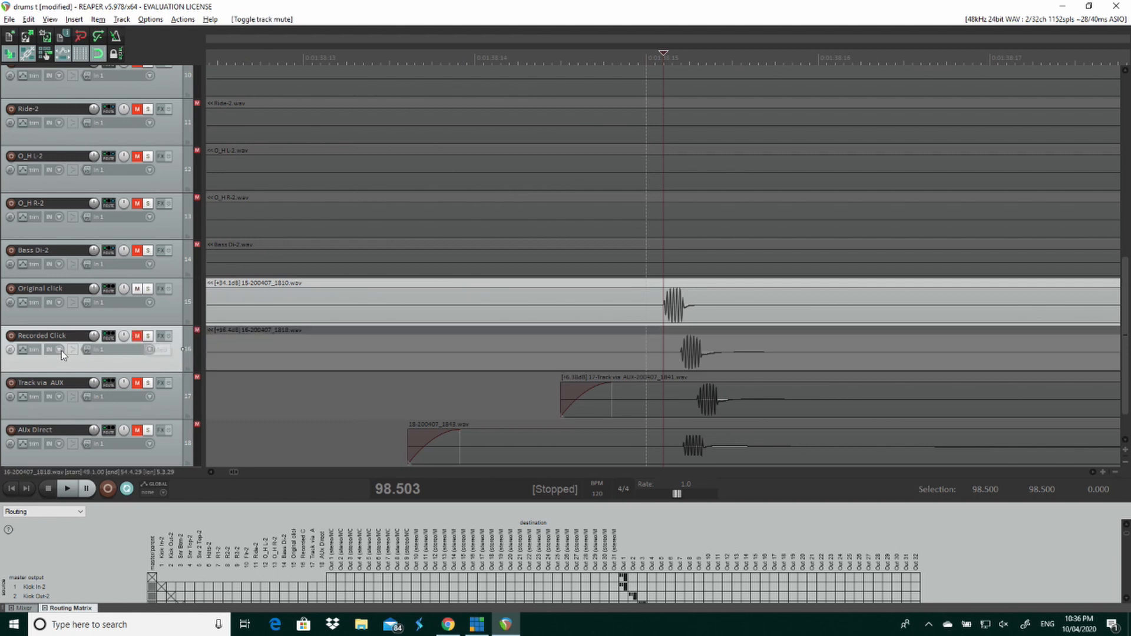
mouse_move(67, 395)
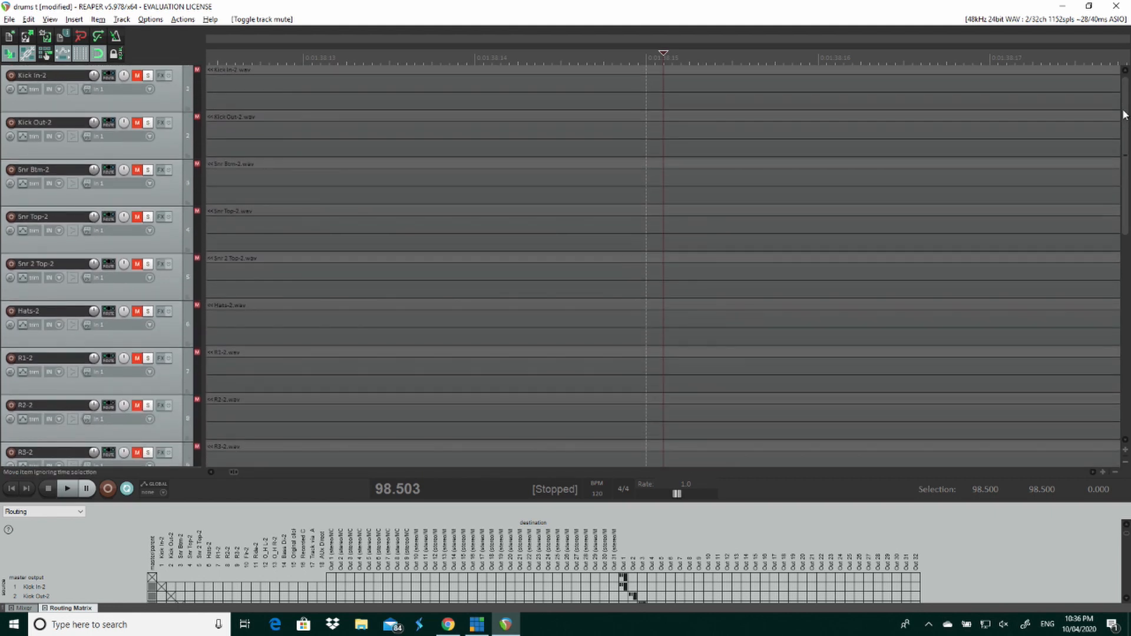
scroll("down", 3)
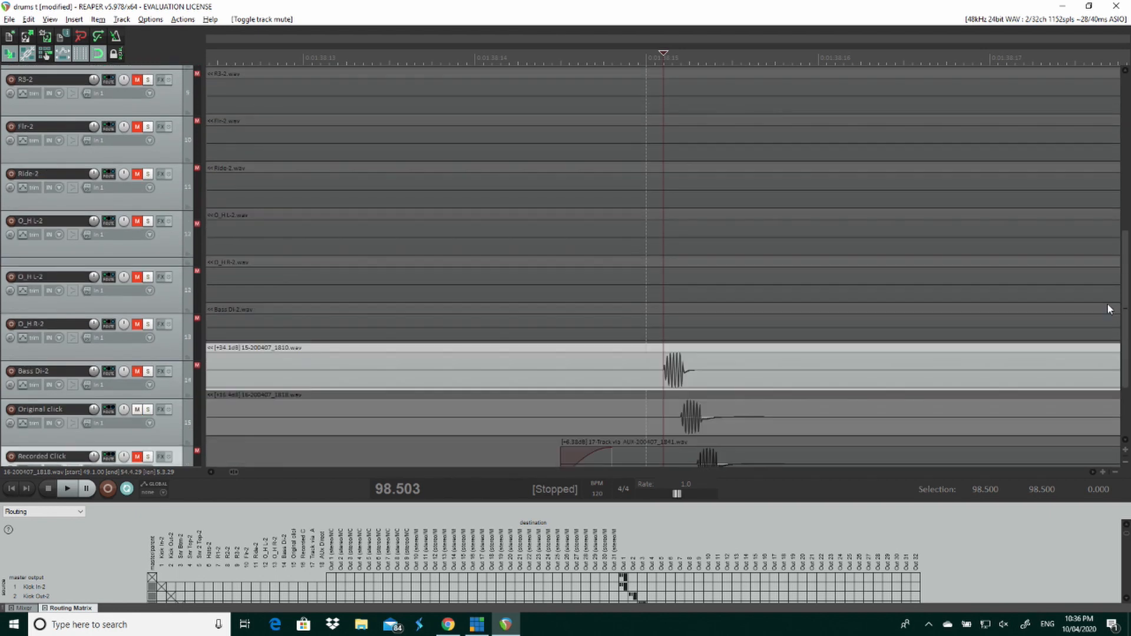
scroll("down", 3)
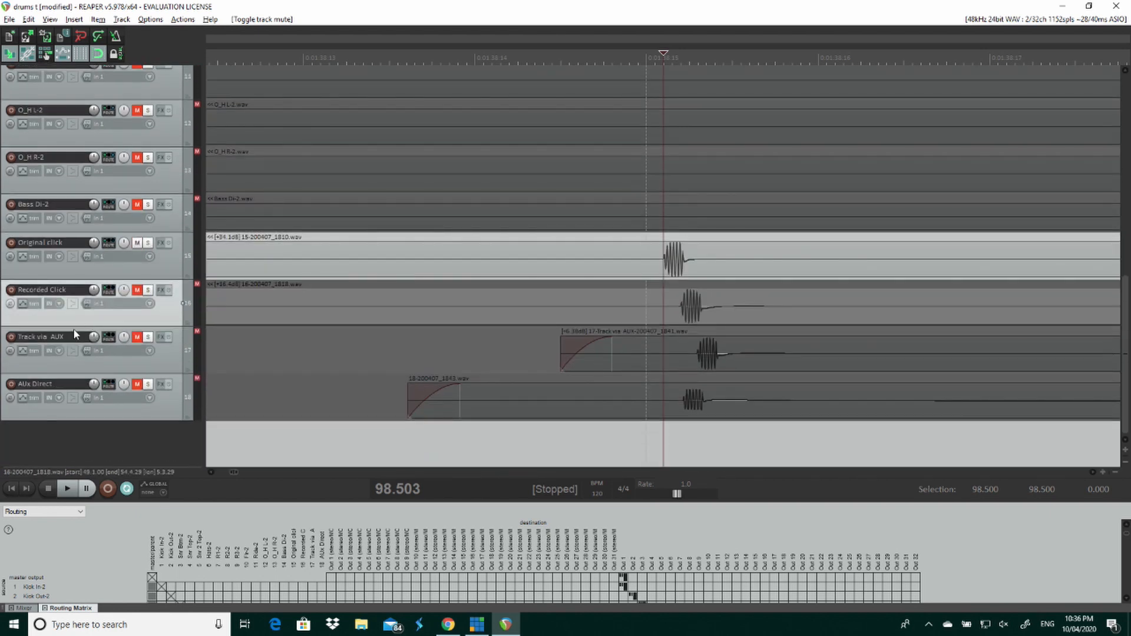